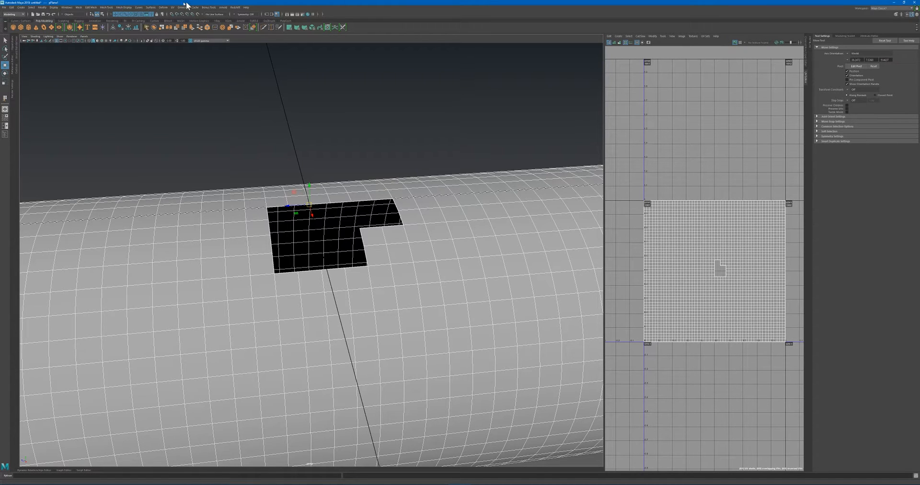
Start the Append to Polygon Tool from the right-click modelling tools list.
{"action": "left_click", "coordinate": [106, 6]}
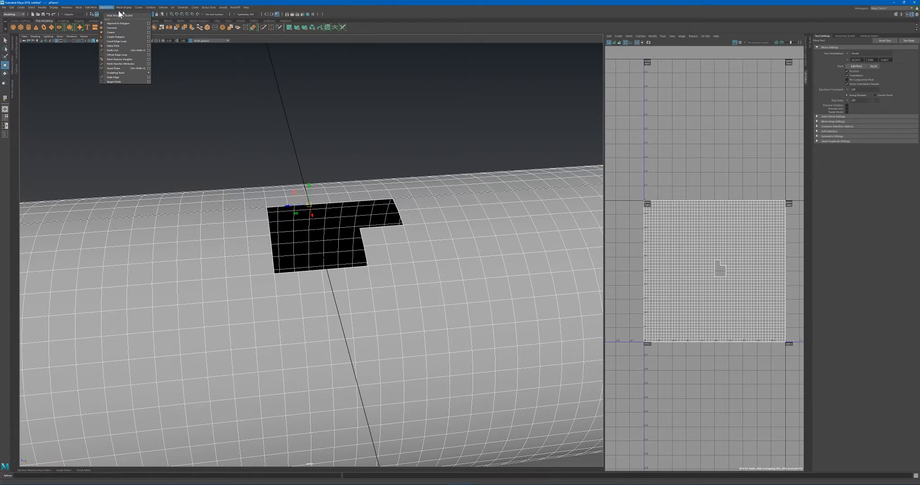
{"action": "mouse_move", "coordinate": [120, 24]}
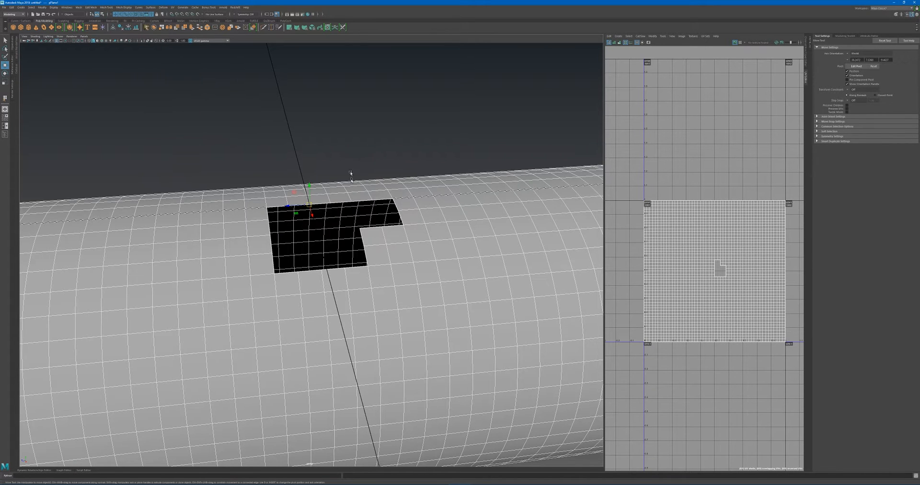
{"action": "mouse_move", "coordinate": [426, 193]}
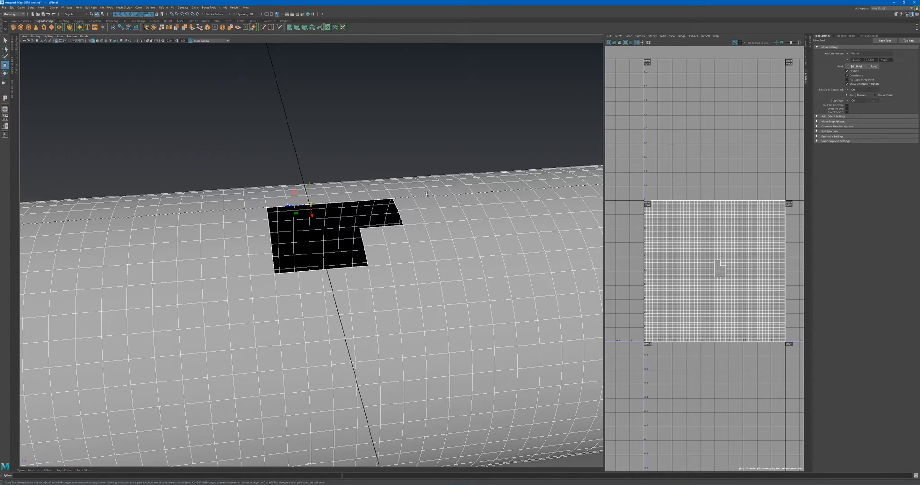
{"action": "mouse_move", "coordinate": [450, 171]}
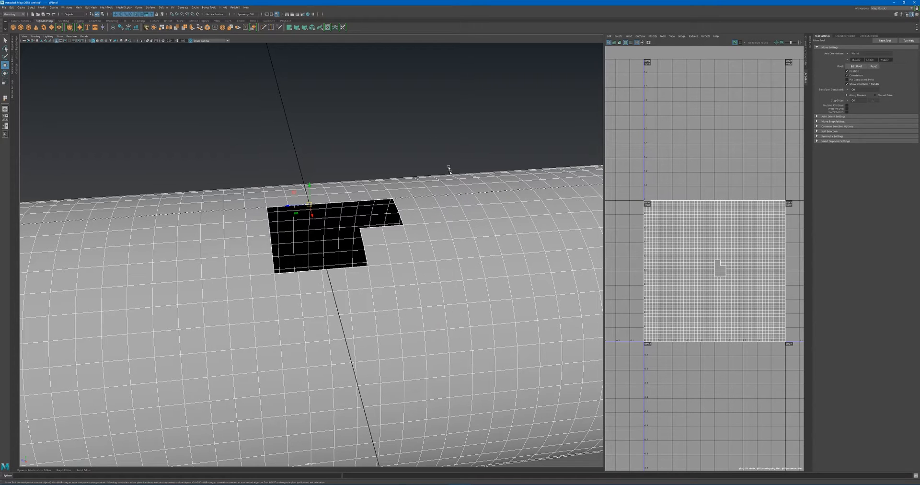
{"action": "mouse_move", "coordinate": [388, 120]}
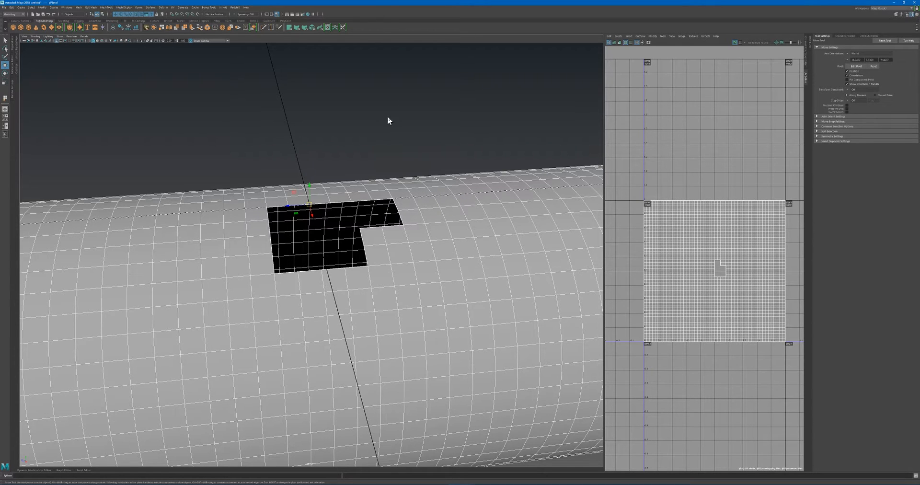
{"action": "right_click", "coordinate": [387, 120]}
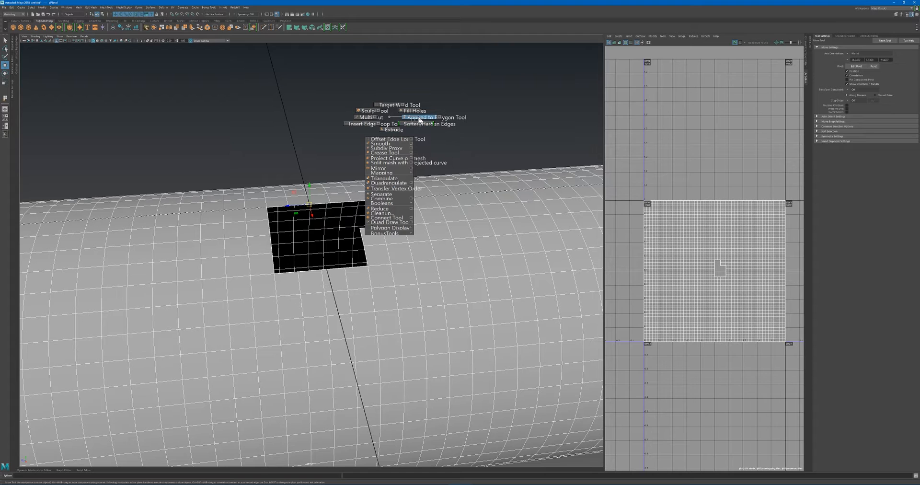
{"action": "left_click", "coordinate": [421, 117]}
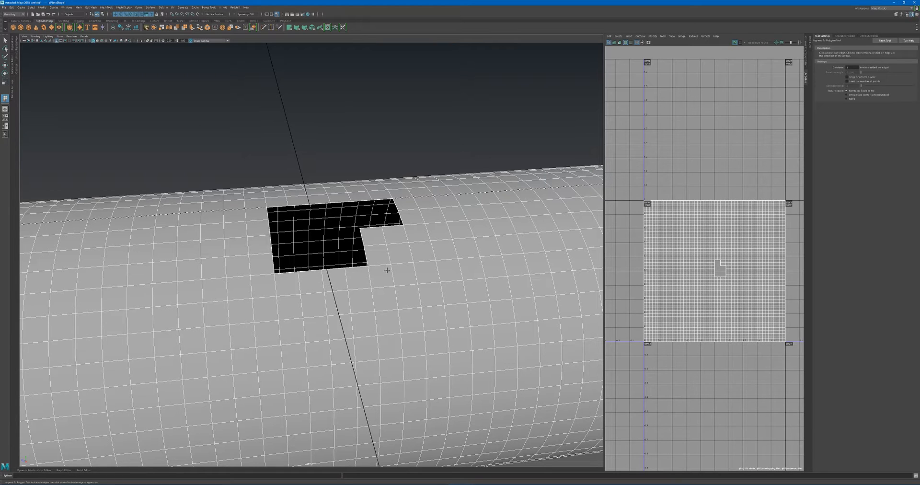
{"action": "mouse_move", "coordinate": [393, 226]}
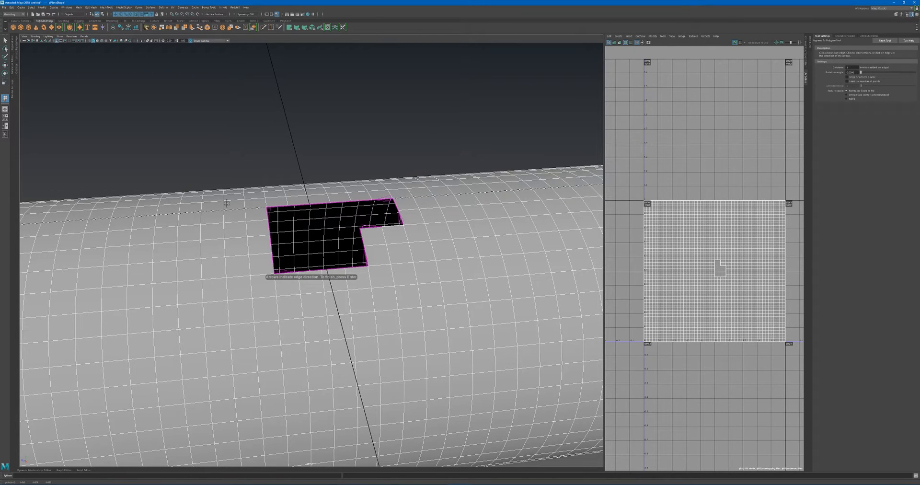
{"action": "mouse_move", "coordinate": [348, 280]}
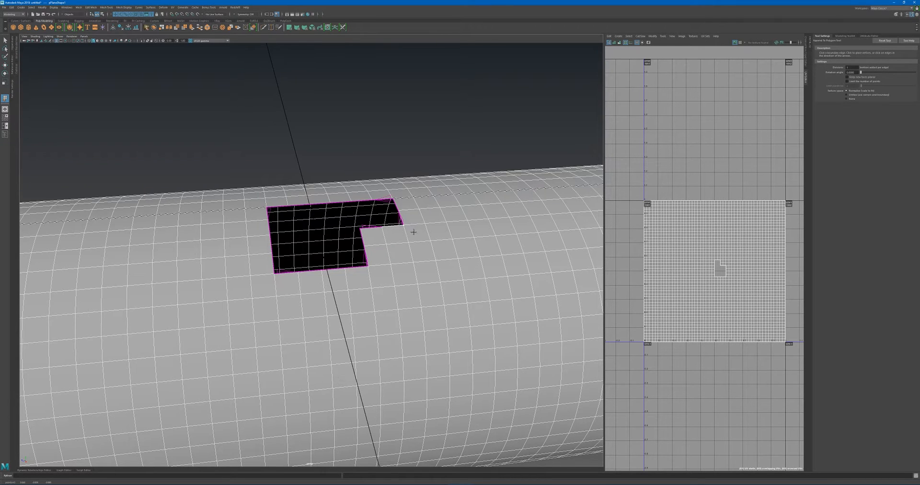
{"action": "mouse_move", "coordinate": [387, 217]}
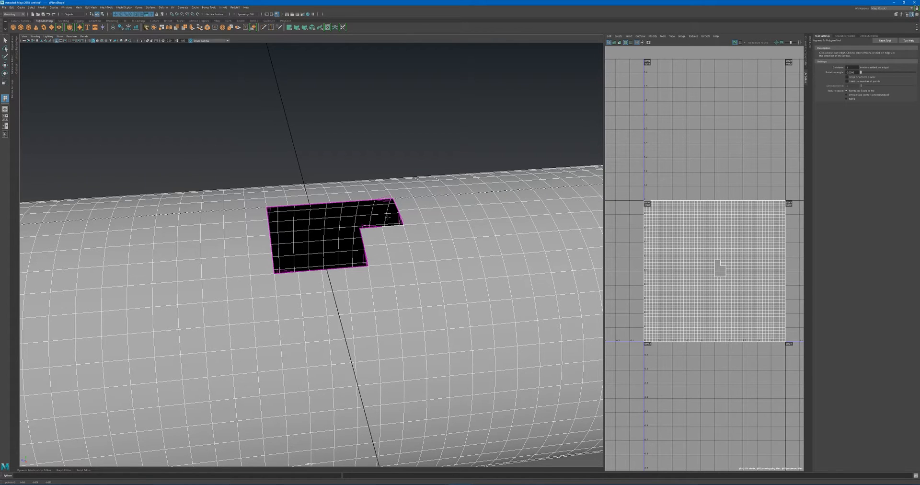
{"action": "mouse_move", "coordinate": [403, 207]}
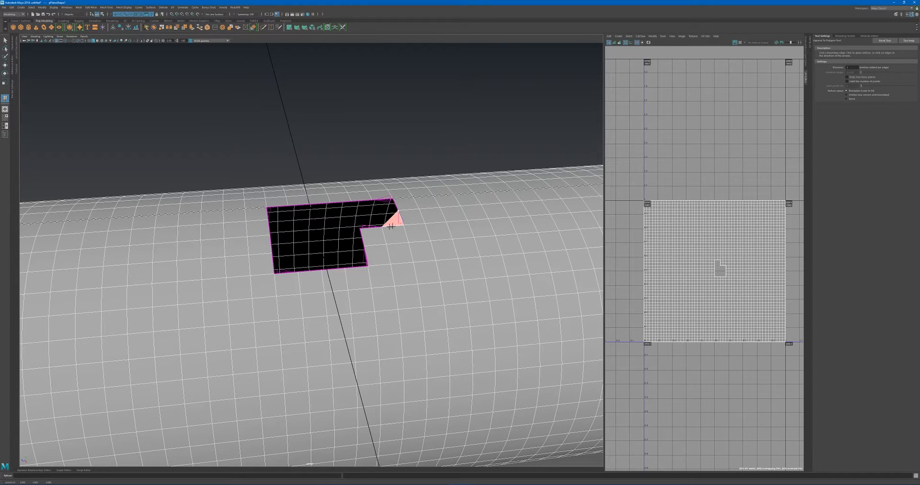
{"action": "mouse_move", "coordinate": [389, 225]}
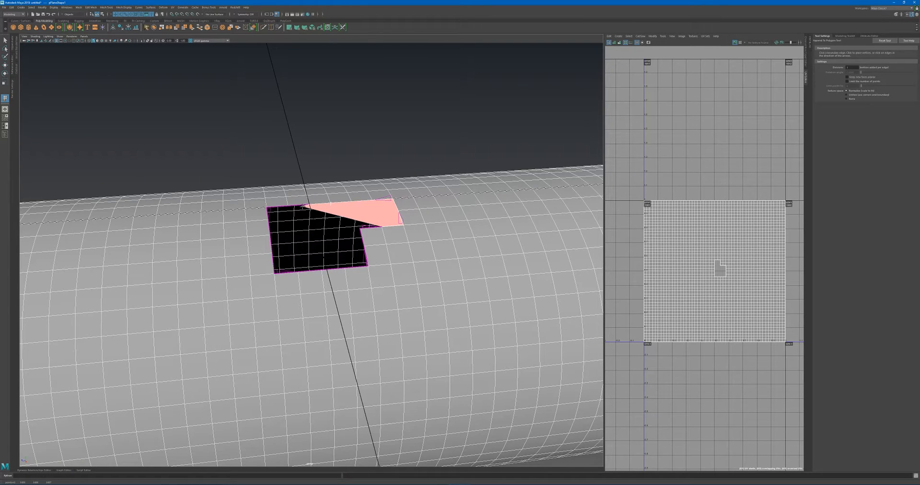
{"action": "mouse_move", "coordinate": [387, 203]}
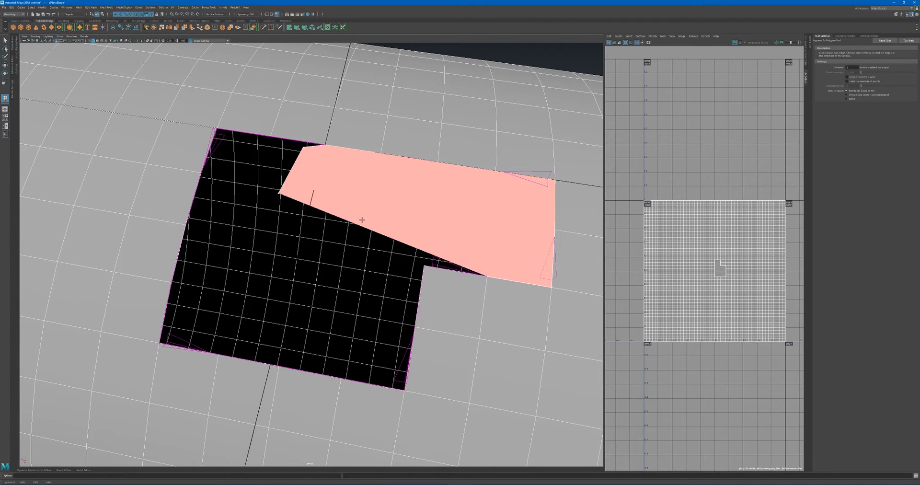
{"action": "mouse_move", "coordinate": [380, 216]}
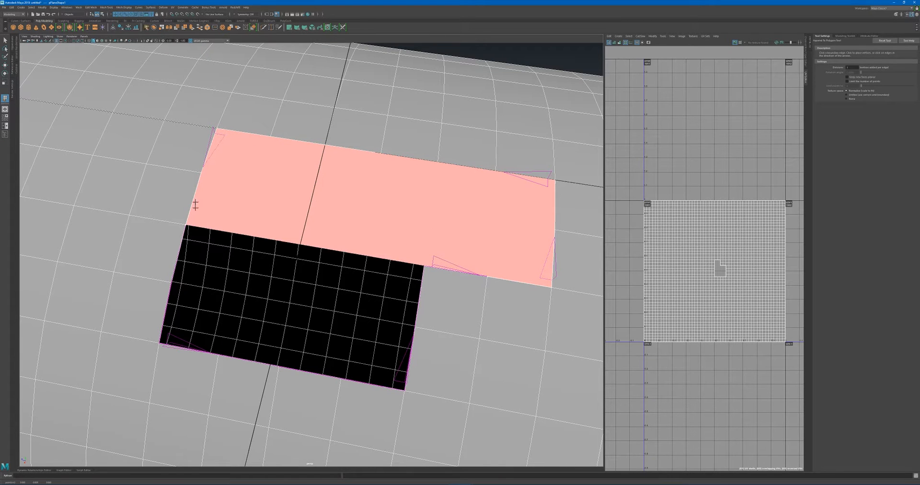
{"action": "mouse_move", "coordinate": [206, 121]}
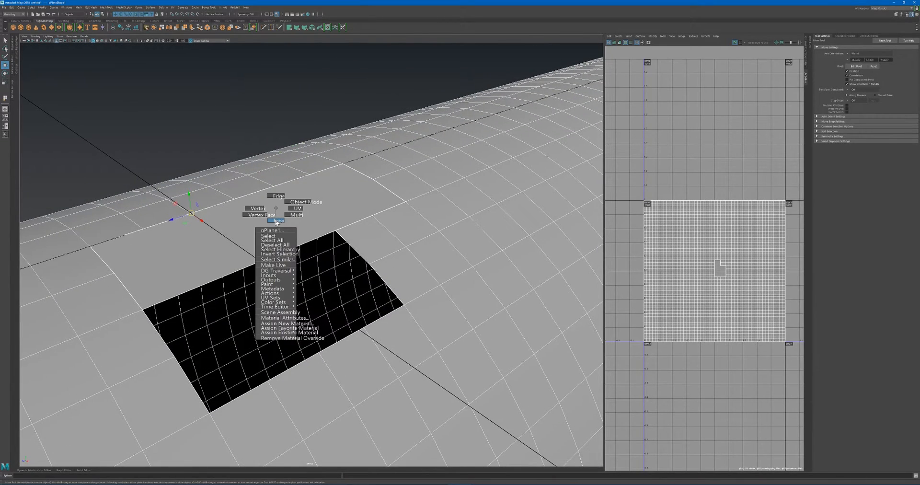
Switch to Face mode and orbit around the new fill face.
{"action": "left_click", "coordinate": [276, 220]}
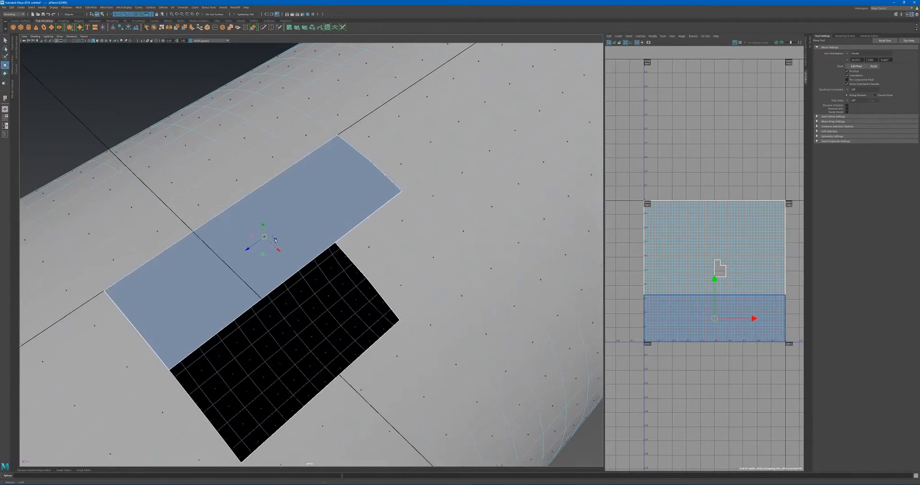
{"action": "left_click_drag", "start_coordinate": [293, 235], "coordinate": [294, 188]}
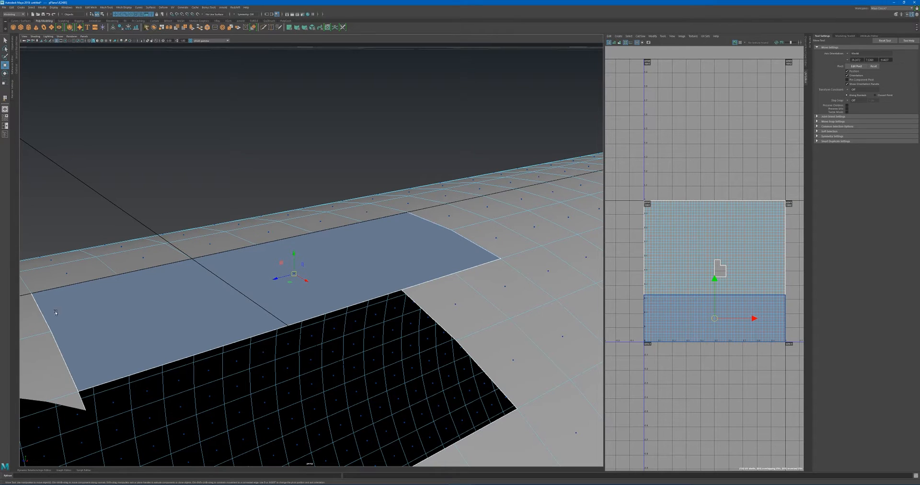
{"action": "mouse_move", "coordinate": [115, 251]}
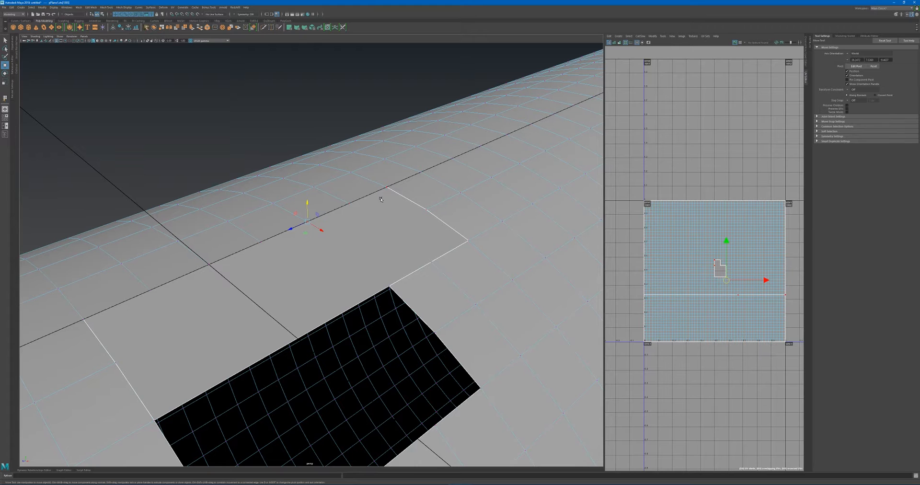
Marquee-select faces in the black L-shaped area and open the Mesh Display menu.
{"action": "right_click", "coordinate": [380, 200]}
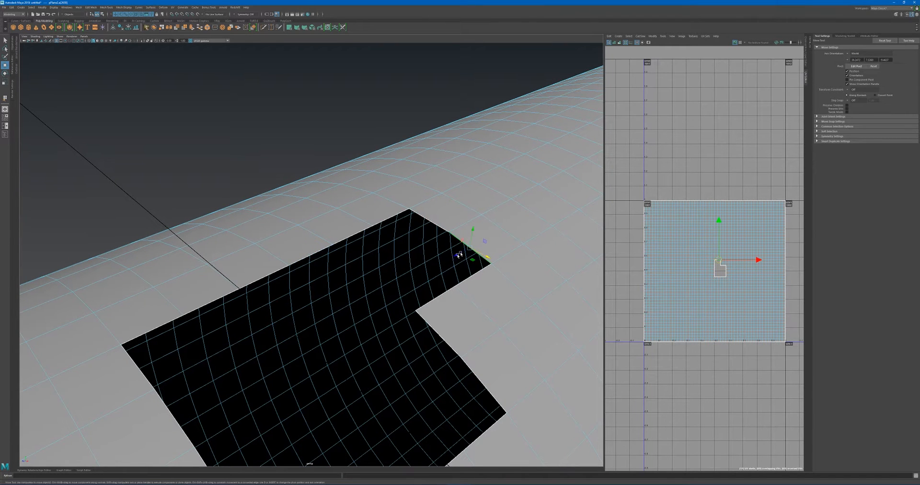
{"action": "left_click_drag", "start_coordinate": [463, 243], "coordinate": [349, 318]}
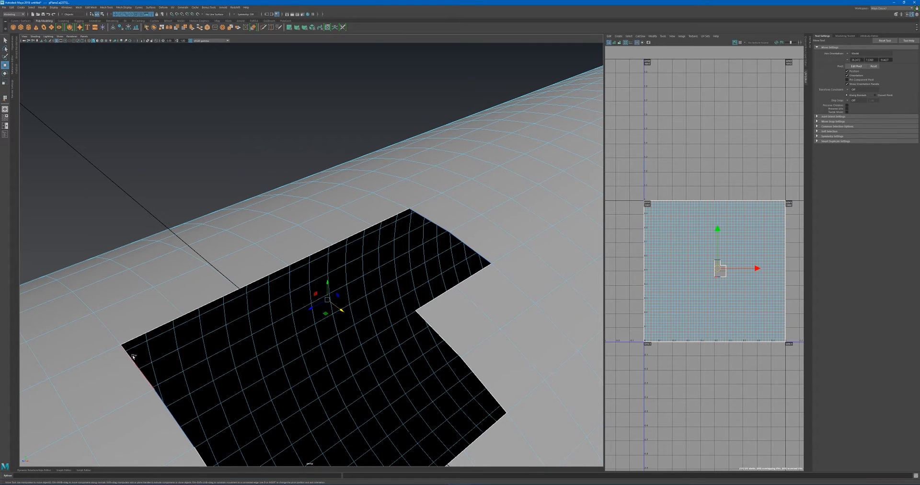
{"action": "mouse_move", "coordinate": [134, 373]}
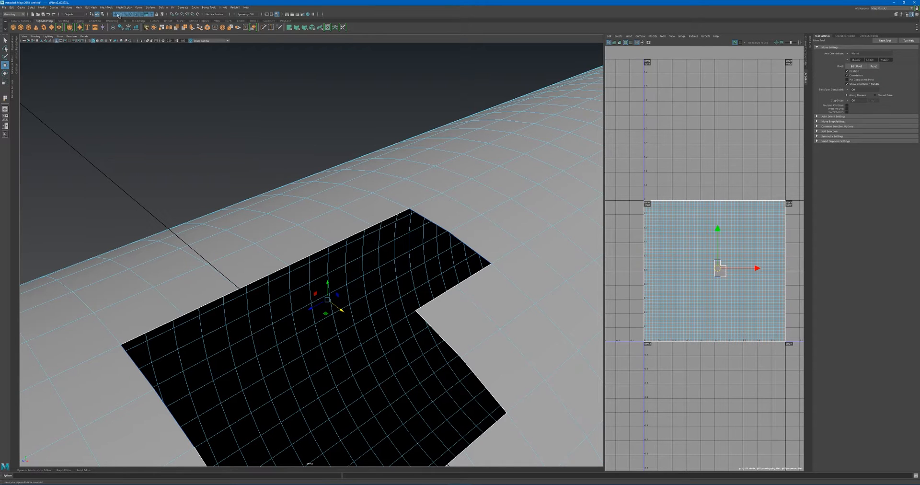
{"action": "left_click", "coordinate": [107, 7]}
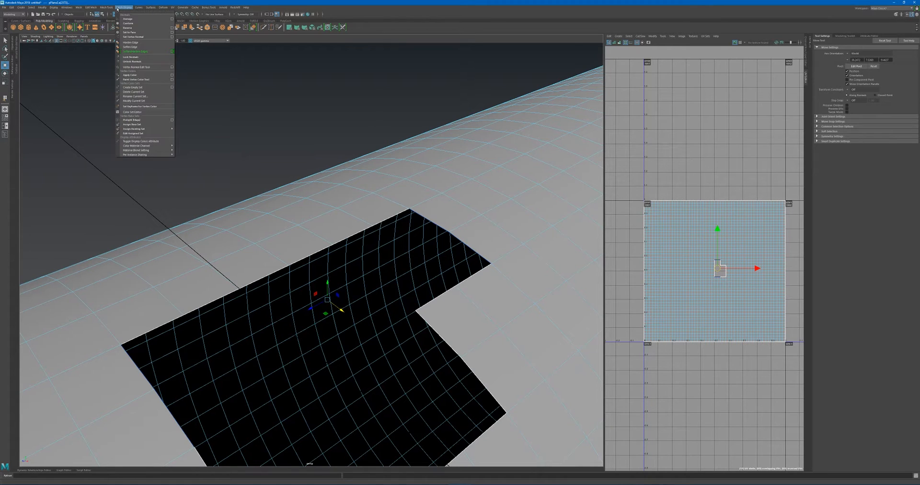
Pick Append to Polygon again from the top menu bar.
{"action": "left_click", "coordinate": [89, 8]}
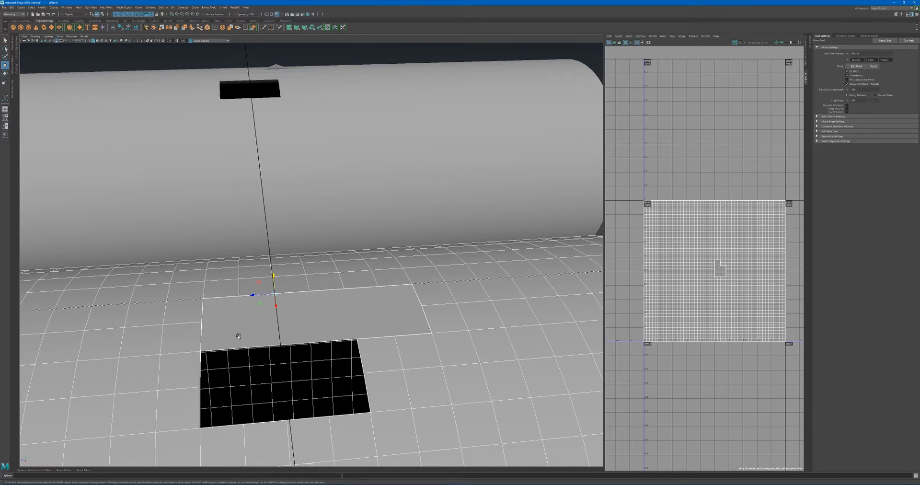
{"action": "mouse_move", "coordinate": [372, 261]}
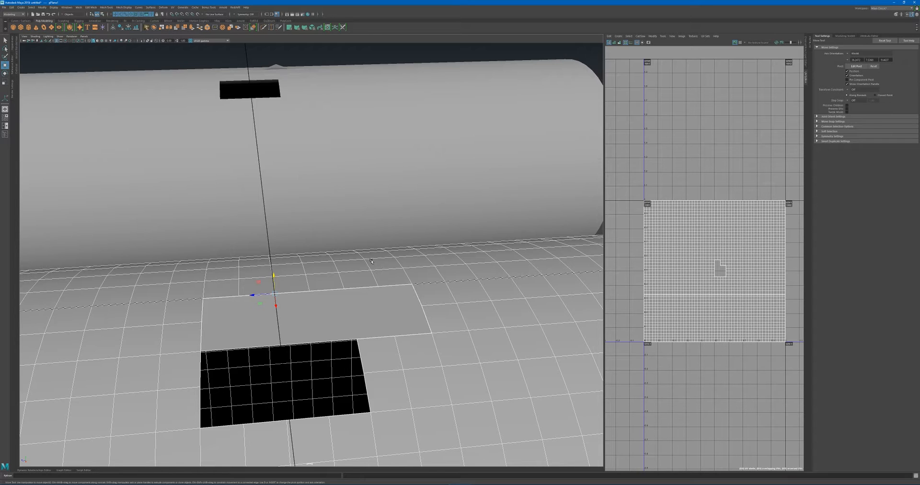
{"action": "mouse_move", "coordinate": [556, 290]}
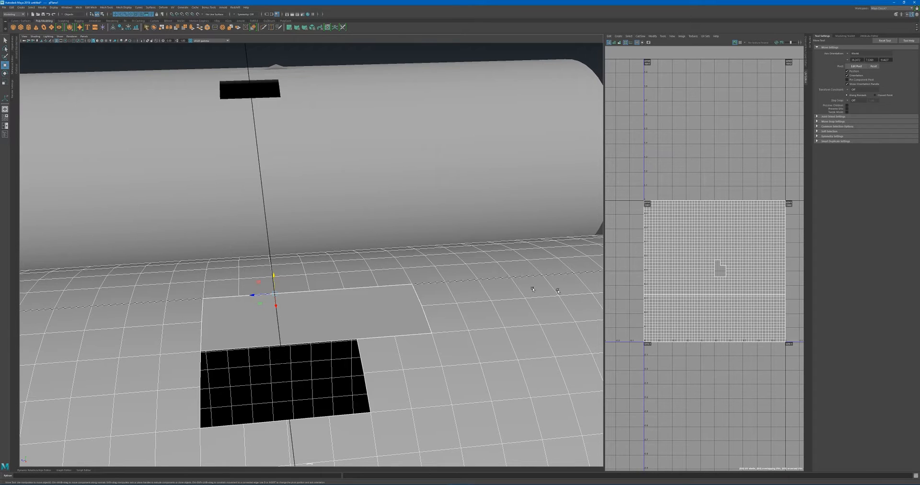
{"action": "mouse_move", "coordinate": [724, 151]}
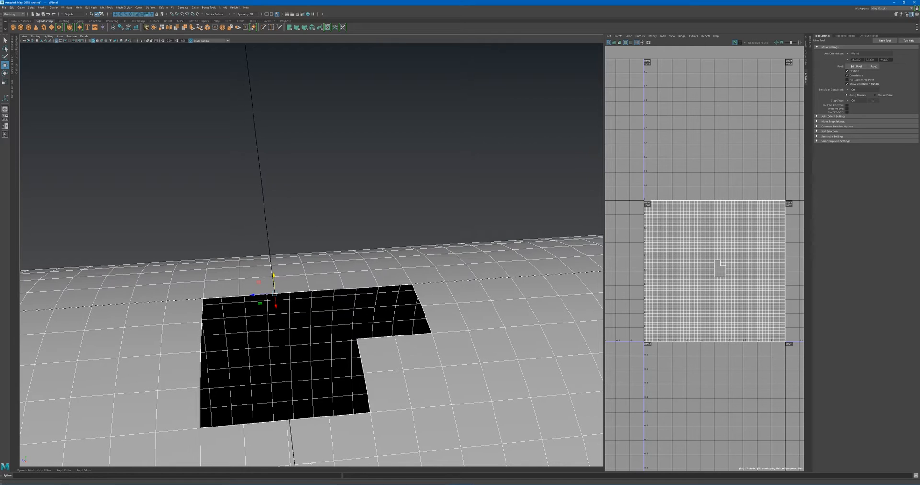
Choose Mesh Tools > Append to Polygon to begin filling the hole.
{"action": "left_click", "coordinate": [106, 7]}
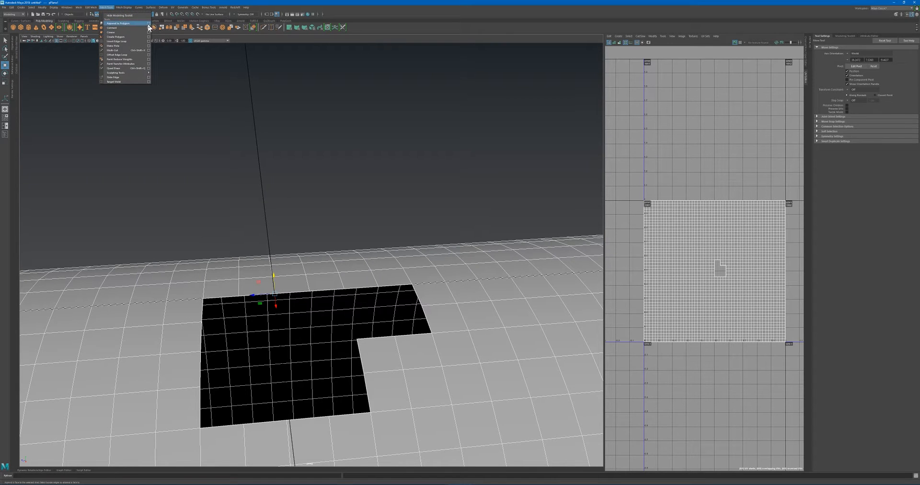
{"action": "left_click", "coordinate": [117, 24]}
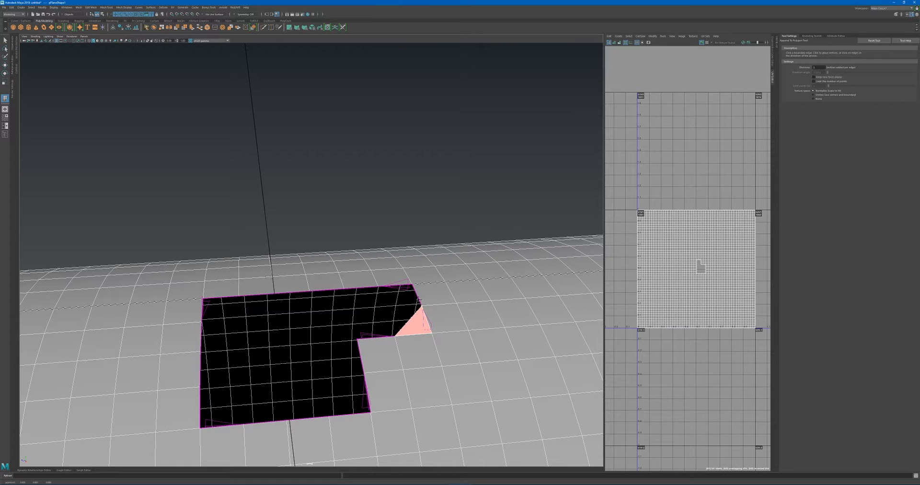
Click border points around the L-shaped hole, extending the fill across its lower part.
{"action": "left_click", "coordinate": [393, 330]}
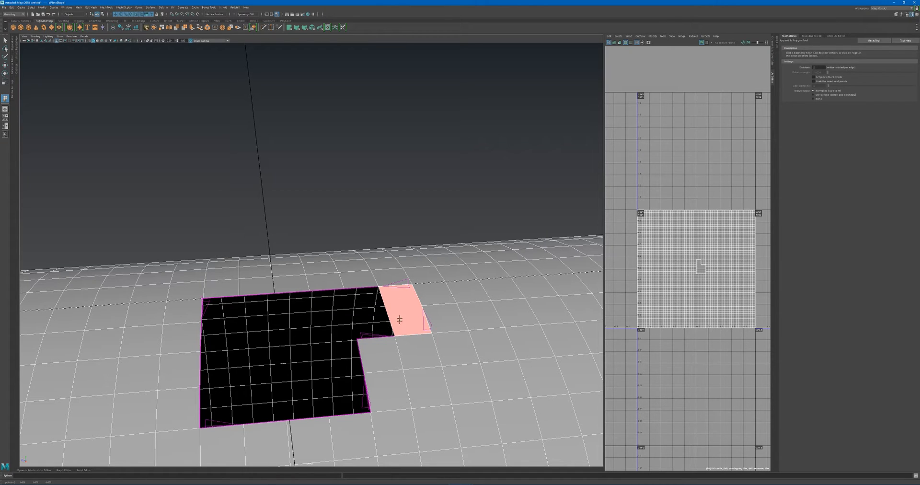
{"action": "mouse_move", "coordinate": [385, 295]}
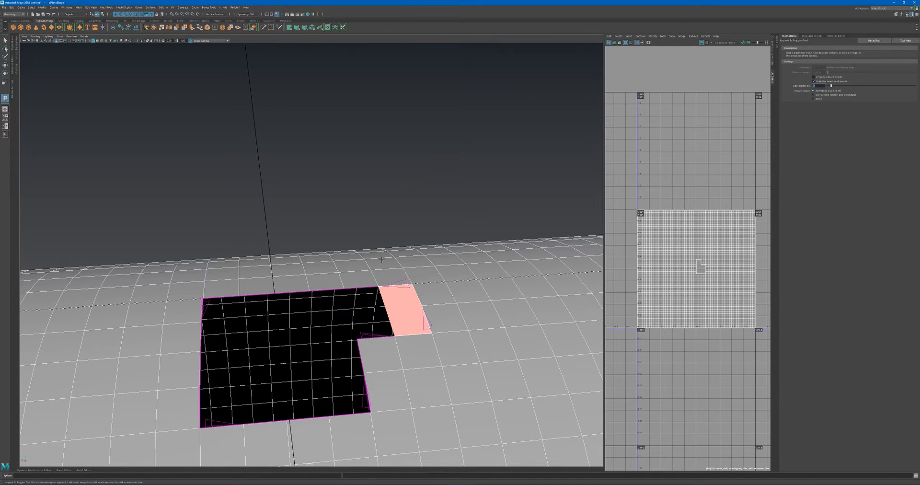
{"action": "mouse_move", "coordinate": [348, 295]}
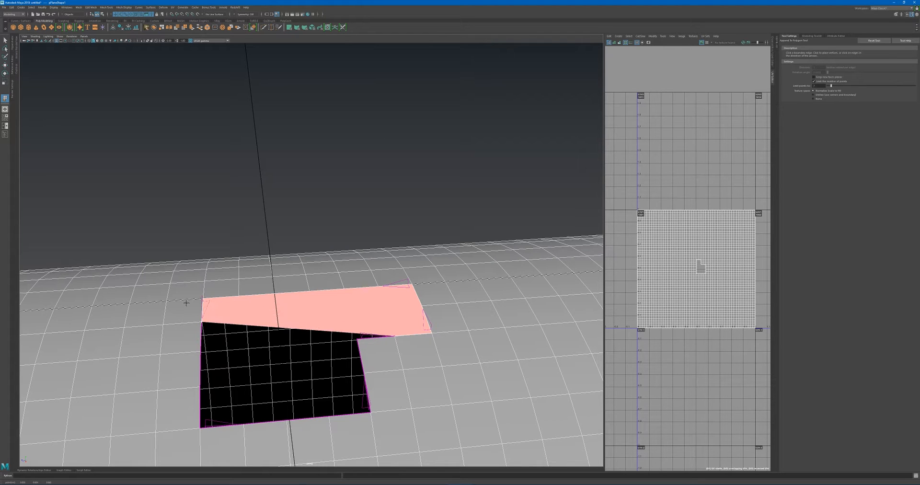
{"action": "mouse_move", "coordinate": [443, 331]}
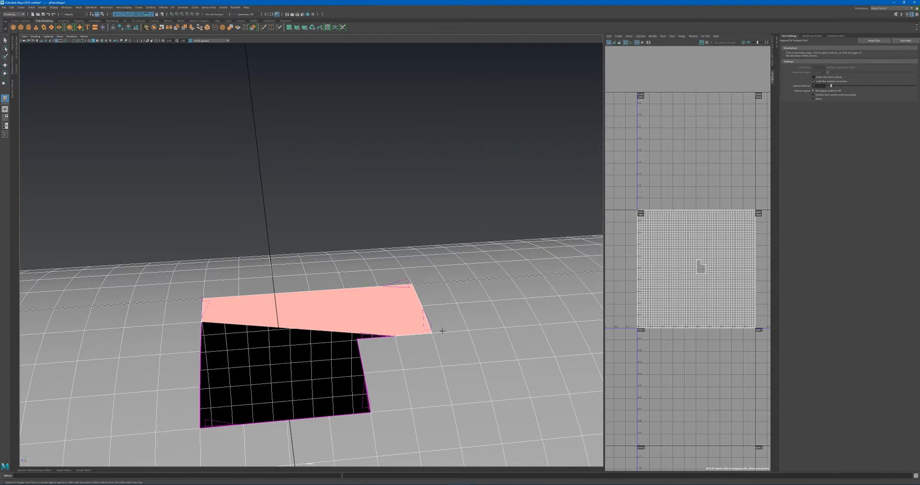
{"action": "mouse_move", "coordinate": [198, 335]}
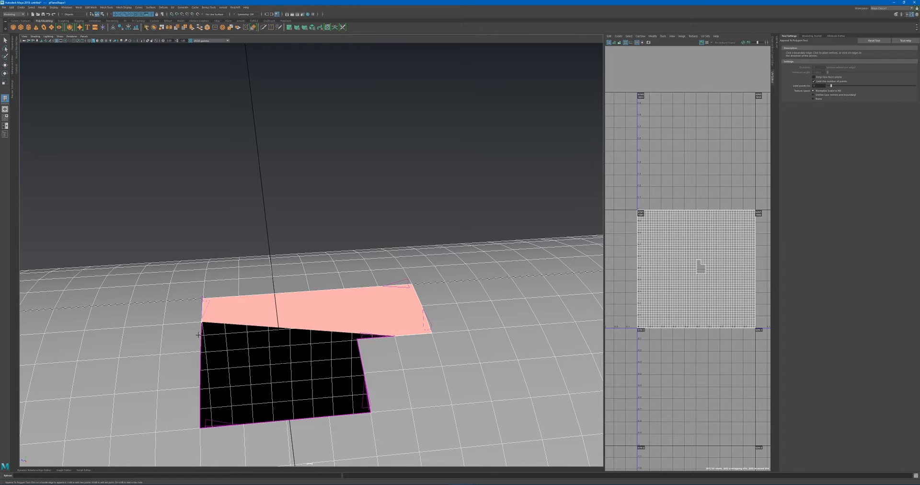
{"action": "left_click", "coordinate": [198, 341]}
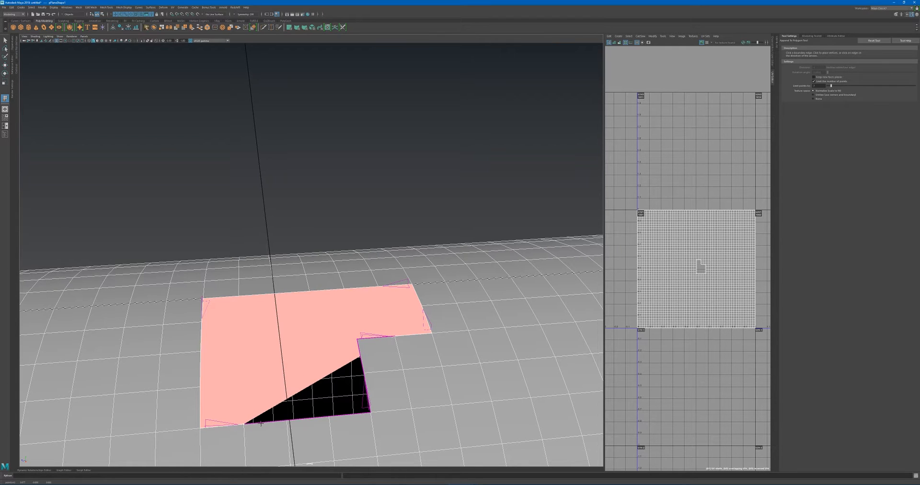
{"action": "left_click", "coordinate": [316, 400]}
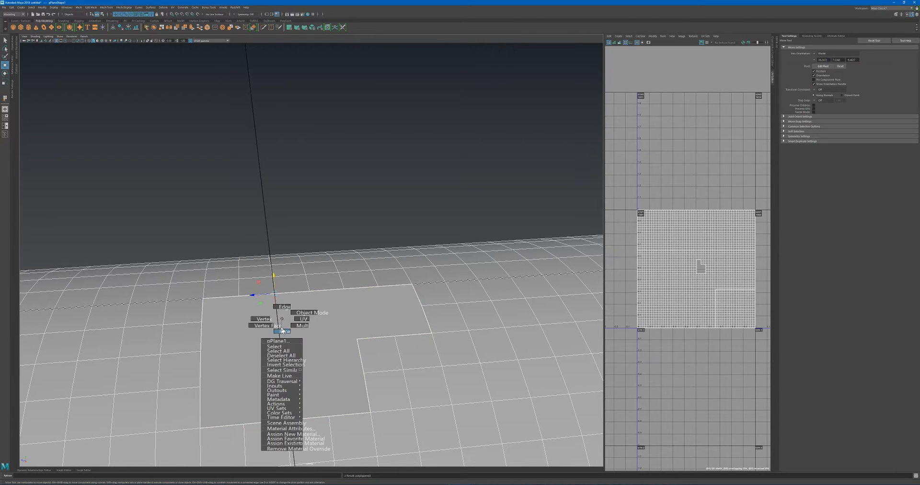
Inspect the fill face, then bring up the mesh's component mode marking menu.
{"action": "left_click", "coordinate": [283, 330]}
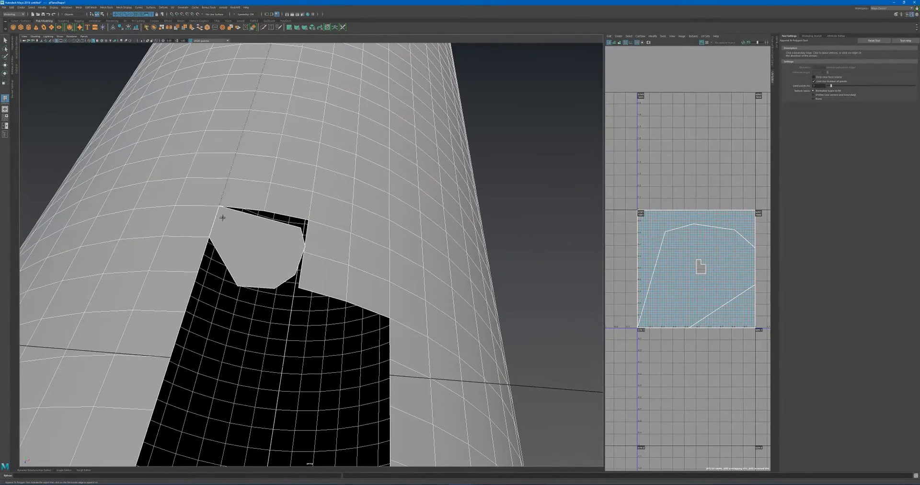
{"action": "mouse_move", "coordinate": [258, 265]}
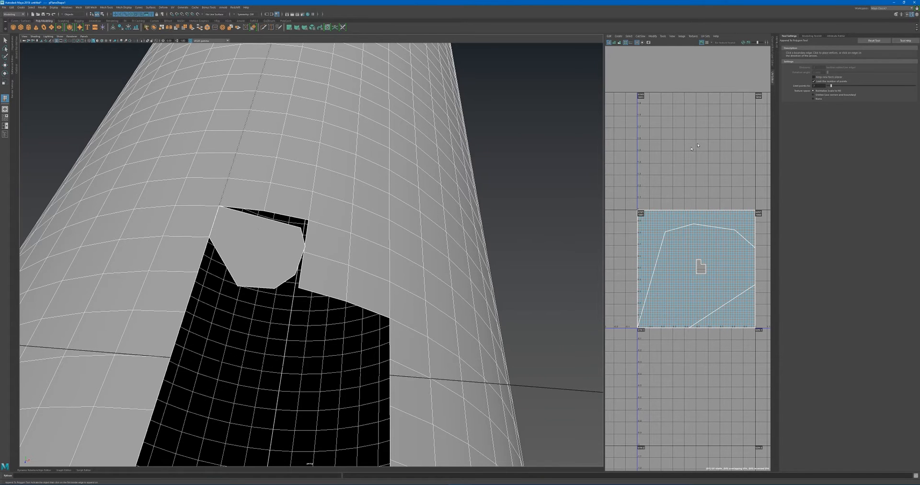
{"action": "mouse_move", "coordinate": [277, 258]}
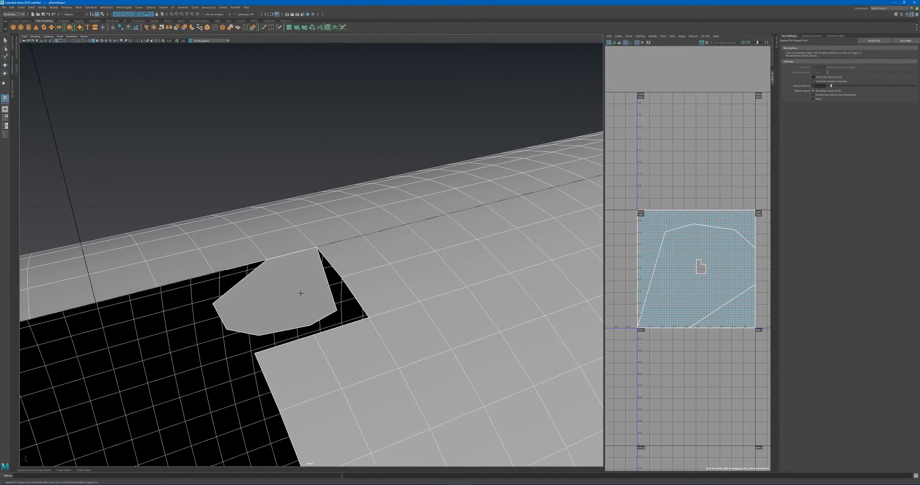
{"action": "right_click", "coordinate": [301, 293]}
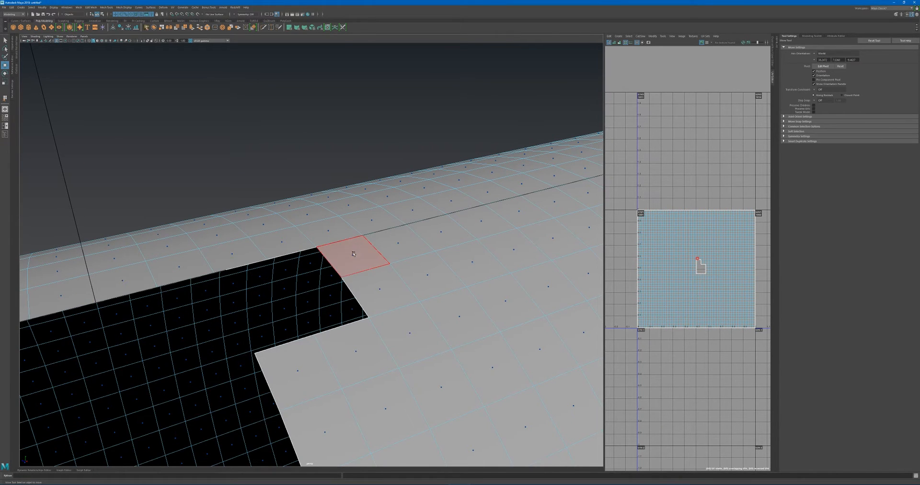
{"action": "mouse_move", "coordinate": [353, 257]}
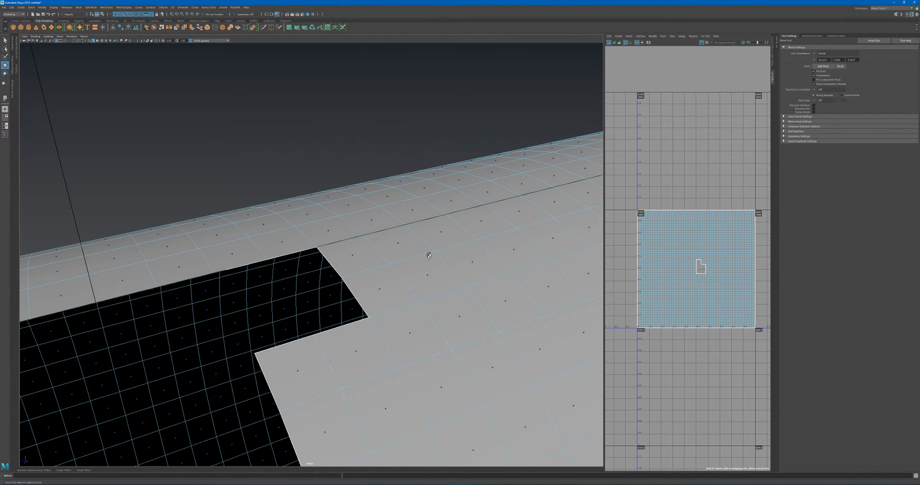
{"action": "mouse_move", "coordinate": [332, 272]}
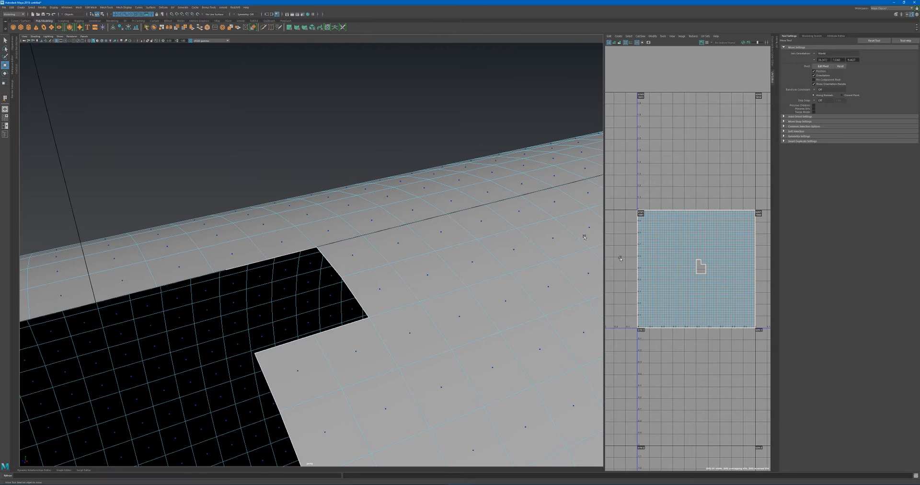
{"action": "mouse_move", "coordinate": [334, 218]}
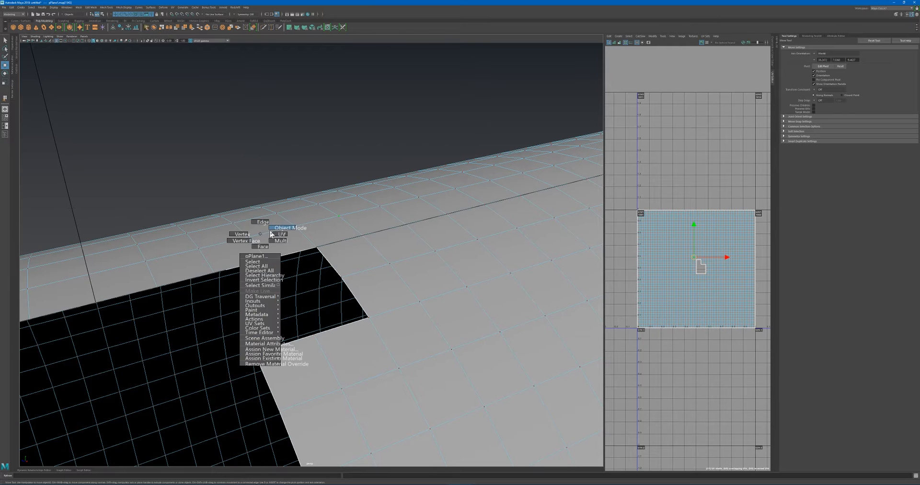
Return the plane to Object Mode from the marking menu.
{"action": "left_click", "coordinate": [289, 228]}
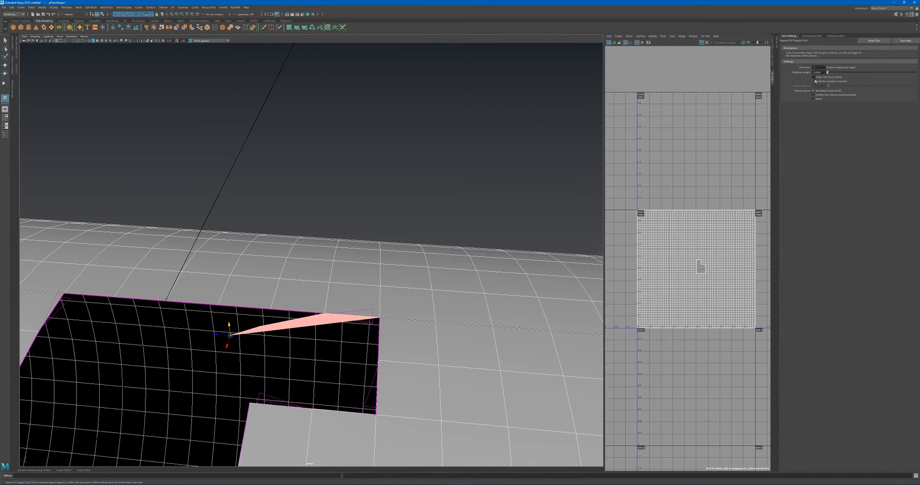
Add another border edge of the hole to the new fill.
{"action": "left_click", "coordinate": [519, 437]}
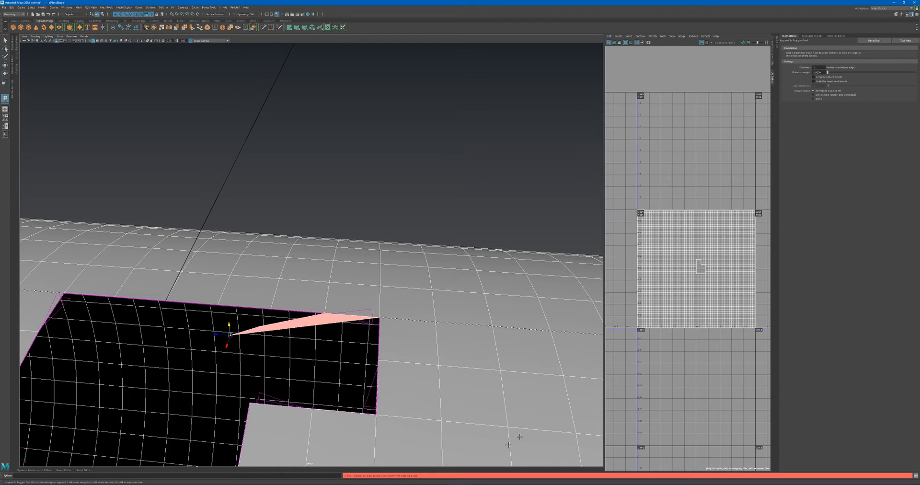
{"action": "mouse_move", "coordinate": [362, 421]}
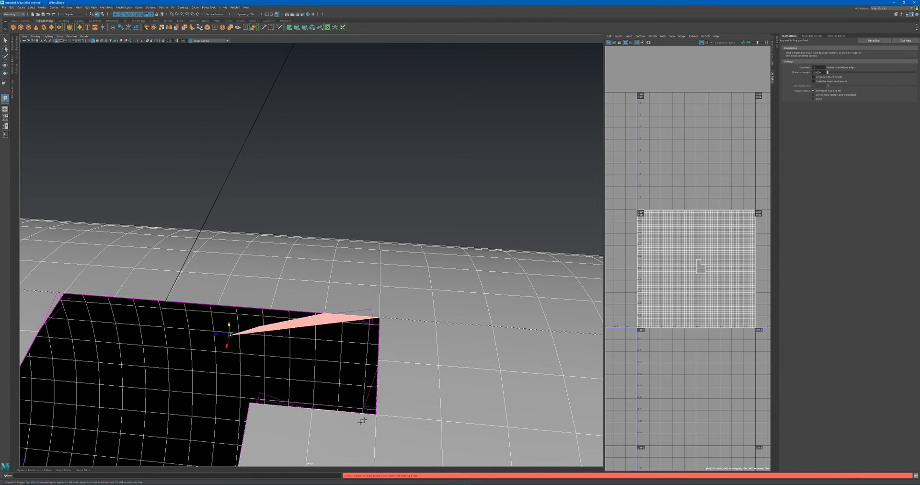
{"action": "mouse_move", "coordinate": [416, 269]}
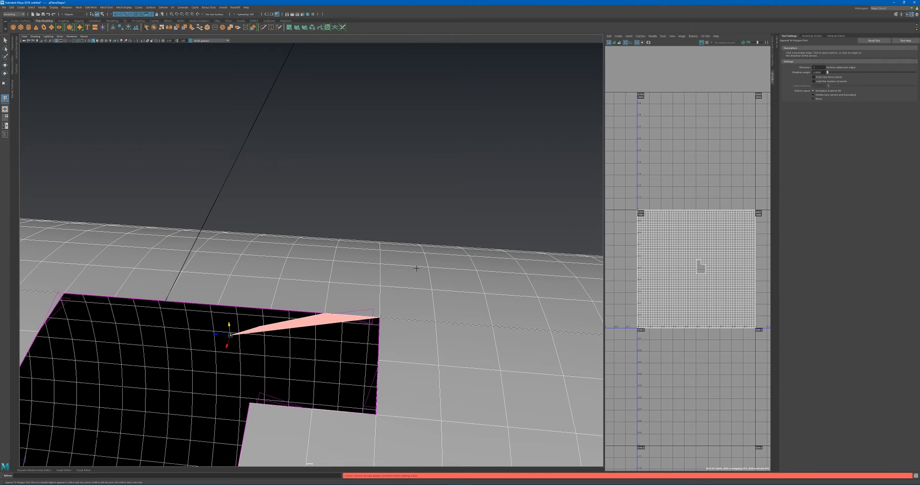
{"action": "mouse_move", "coordinate": [405, 290]}
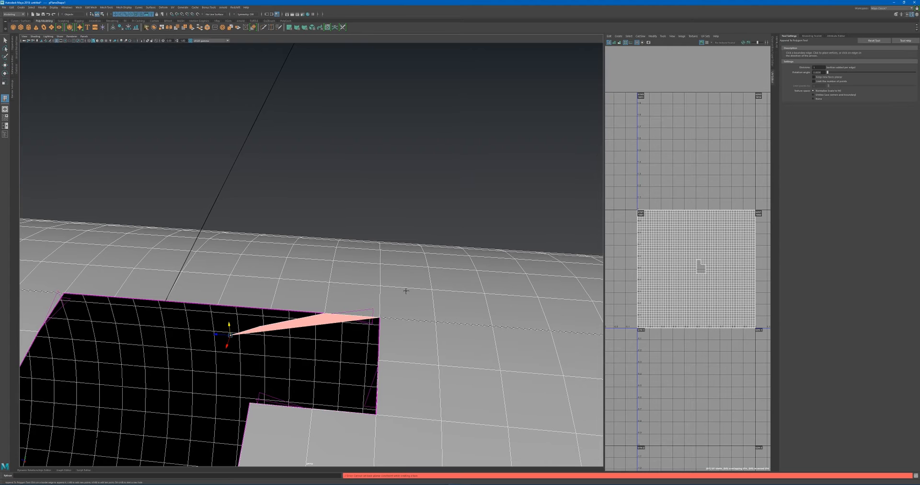
{"action": "mouse_move", "coordinate": [387, 303]}
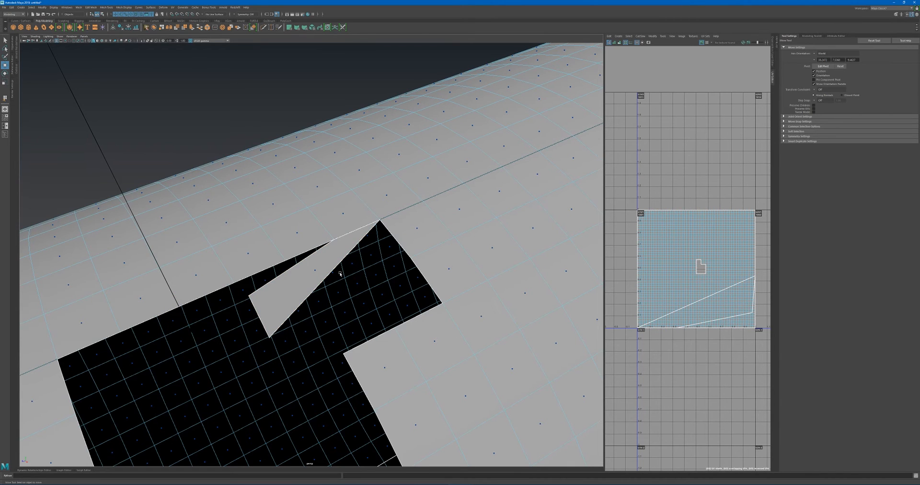
Click in the viewport while checking the triangular fill face's UVs.
{"action": "left_click", "coordinate": [316, 276]}
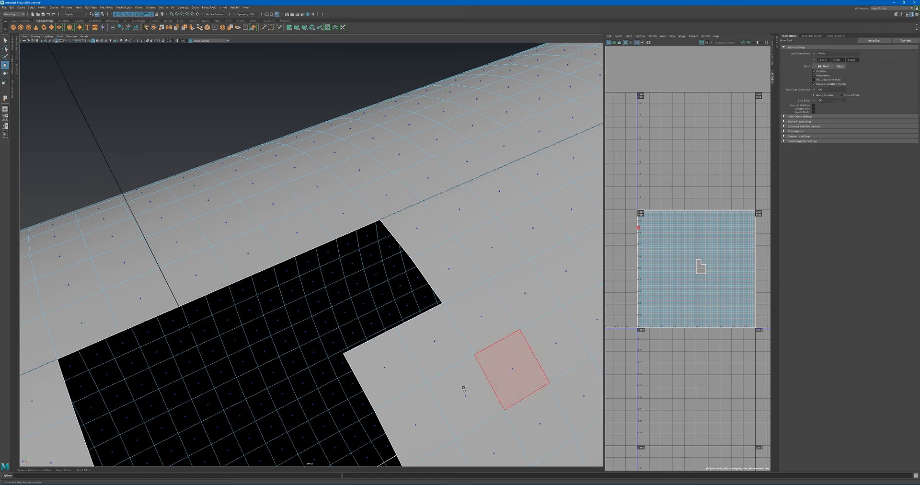
Reactivate Append to Polygon and review its Texture space options beside the L-shaped UV shell.
{"action": "left_click", "coordinate": [447, 363]}
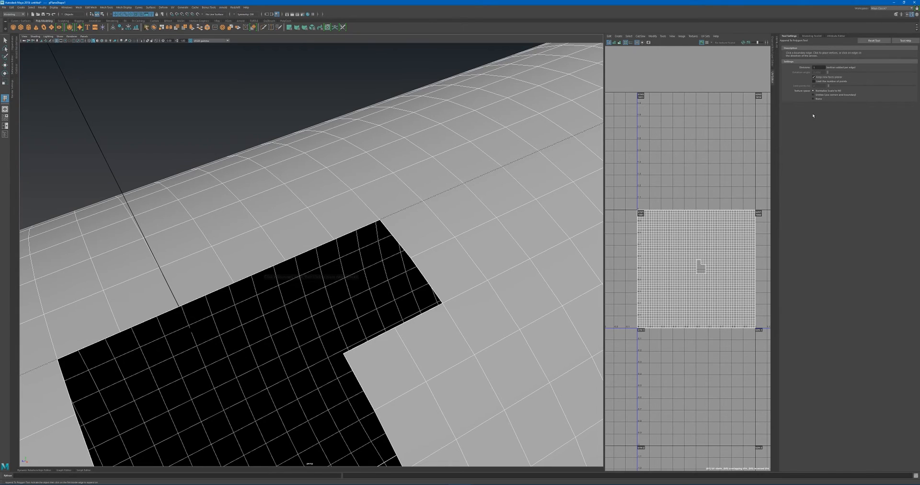
{"action": "mouse_move", "coordinate": [828, 124]}
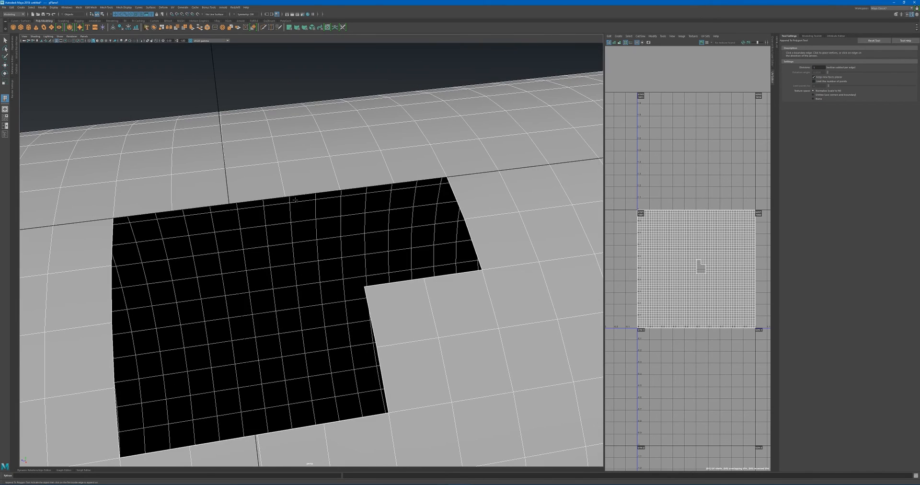
{"action": "mouse_move", "coordinate": [470, 274]}
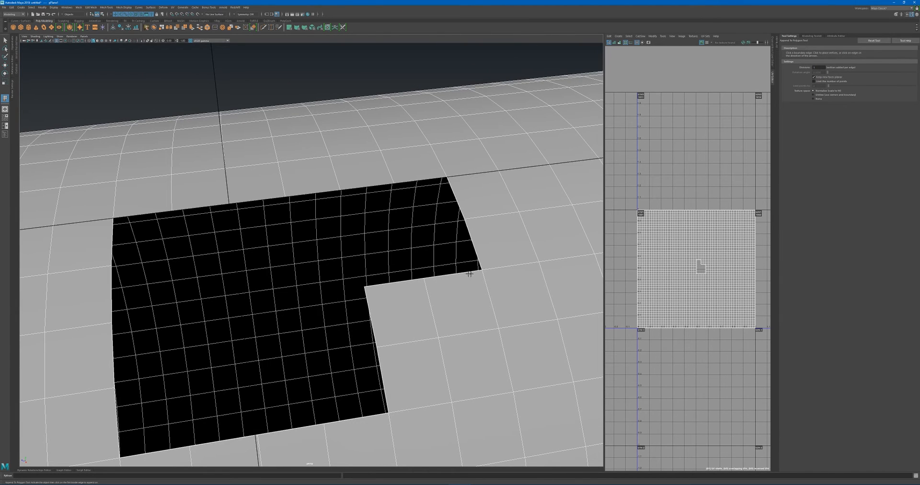
{"action": "mouse_move", "coordinate": [701, 267]}
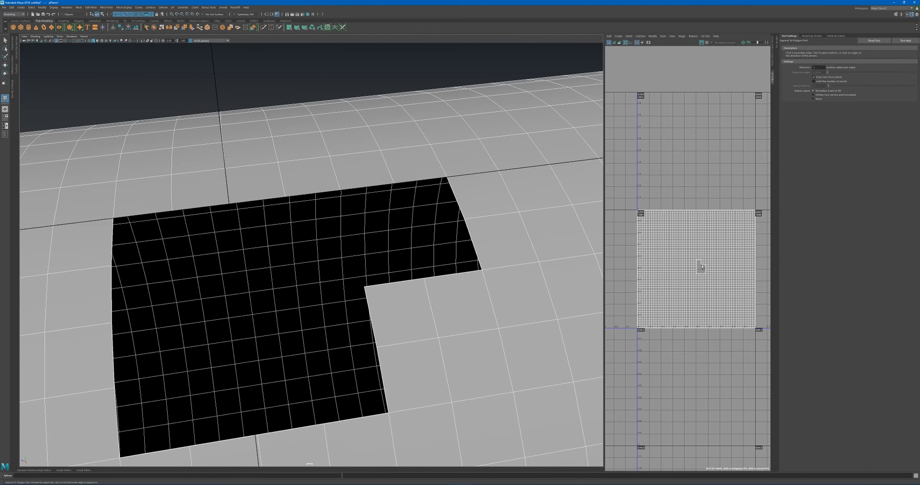
{"action": "mouse_move", "coordinate": [462, 271]}
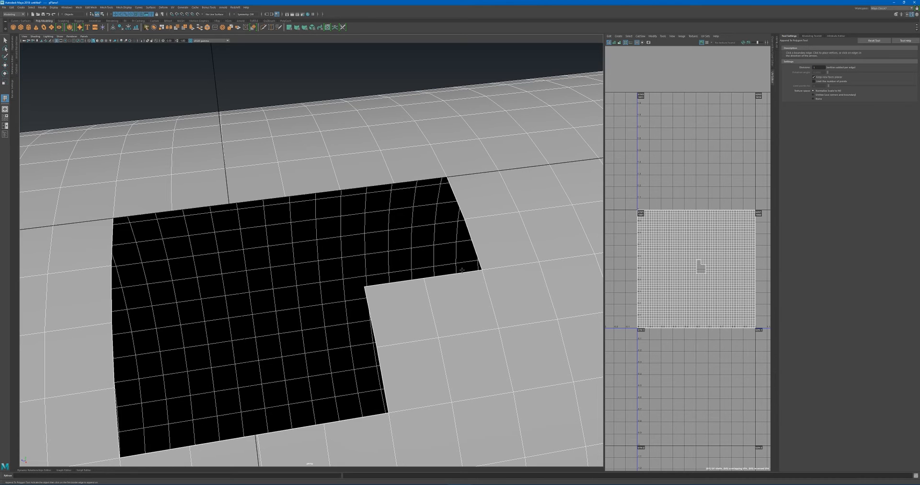
{"action": "mouse_move", "coordinate": [449, 277]}
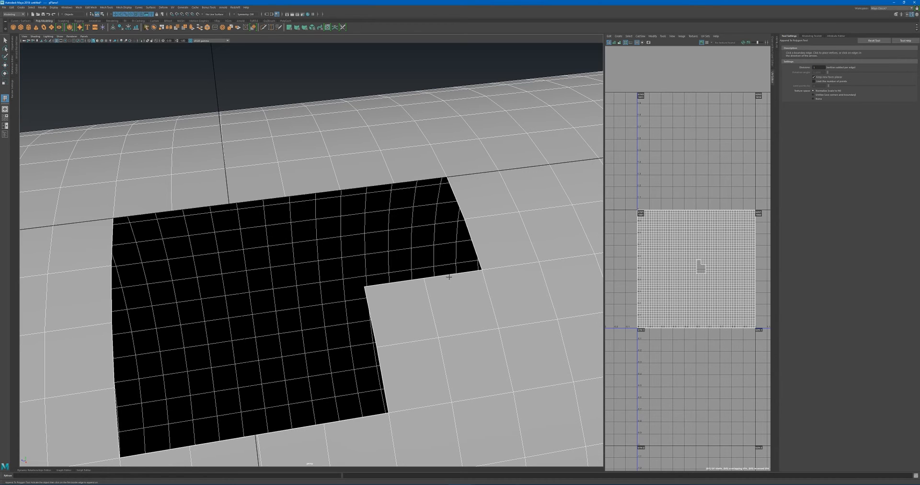
Change the fill-building setting, then start a fill polygon from a hole border edge and extend it to the next corner.
{"action": "left_click", "coordinate": [476, 246]}
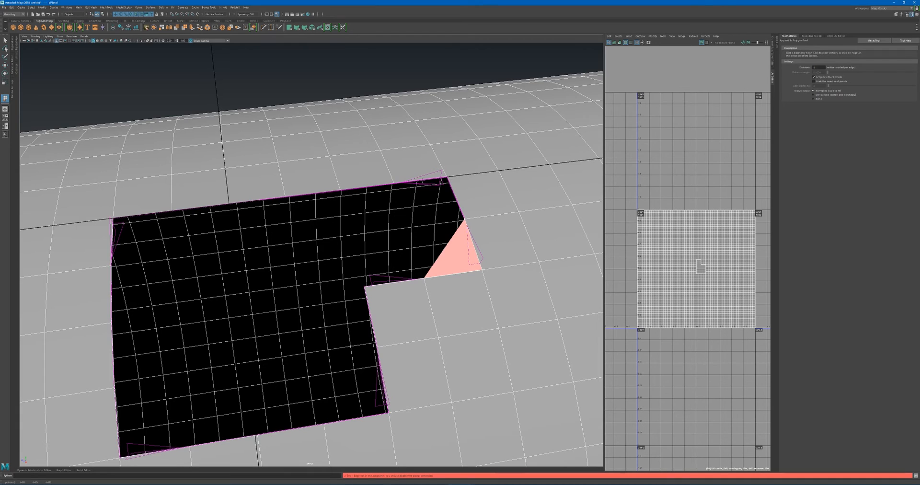
{"action": "left_click", "coordinate": [457, 275]}
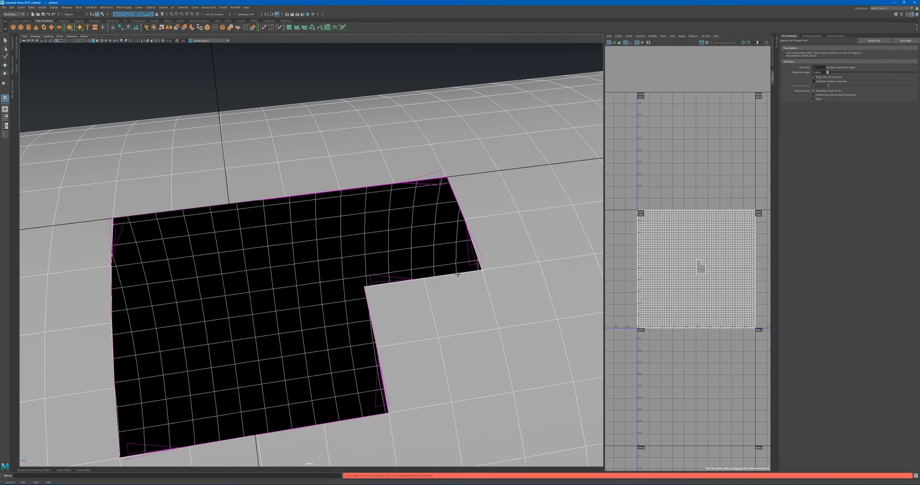
{"action": "mouse_move", "coordinate": [518, 221]}
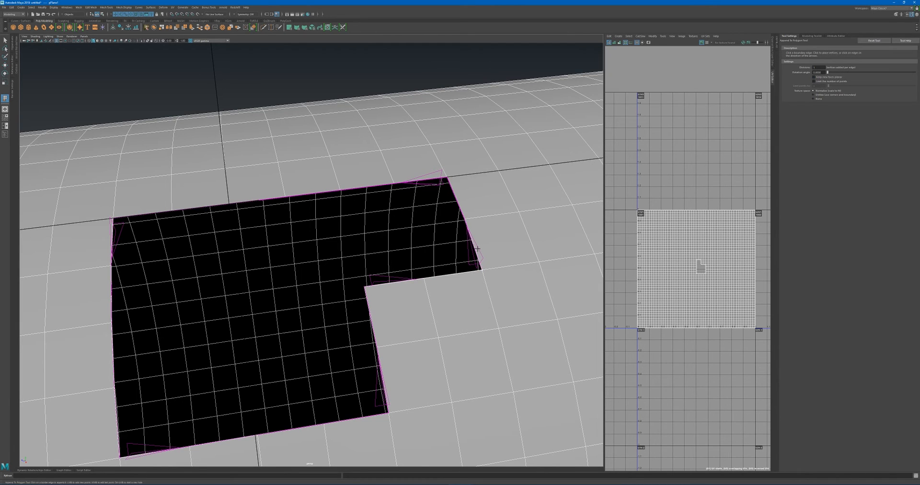
{"action": "left_click", "coordinate": [452, 198]}
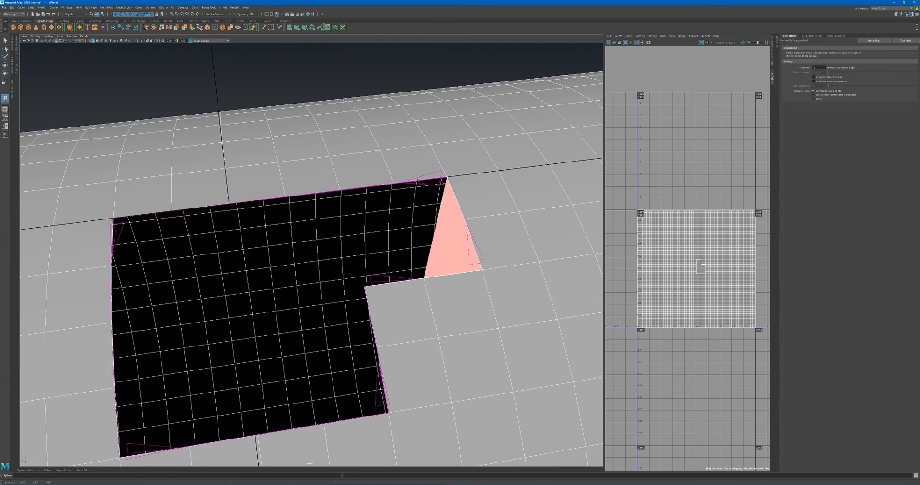
{"action": "left_click", "coordinate": [359, 187]}
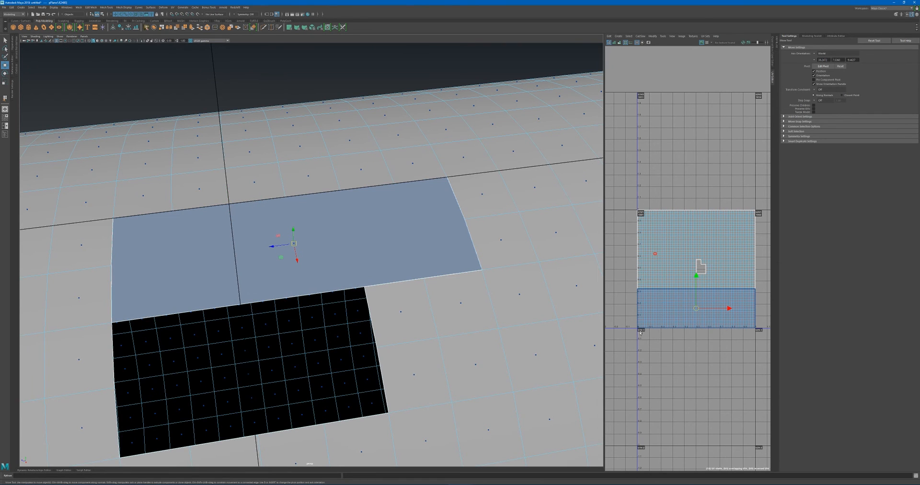
{"action": "mouse_move", "coordinate": [690, 251]}
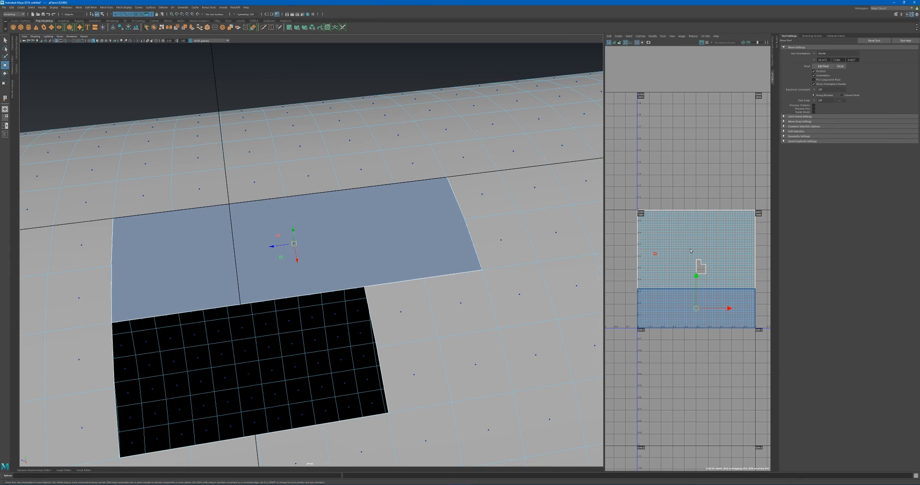
{"action": "mouse_move", "coordinate": [316, 218]}
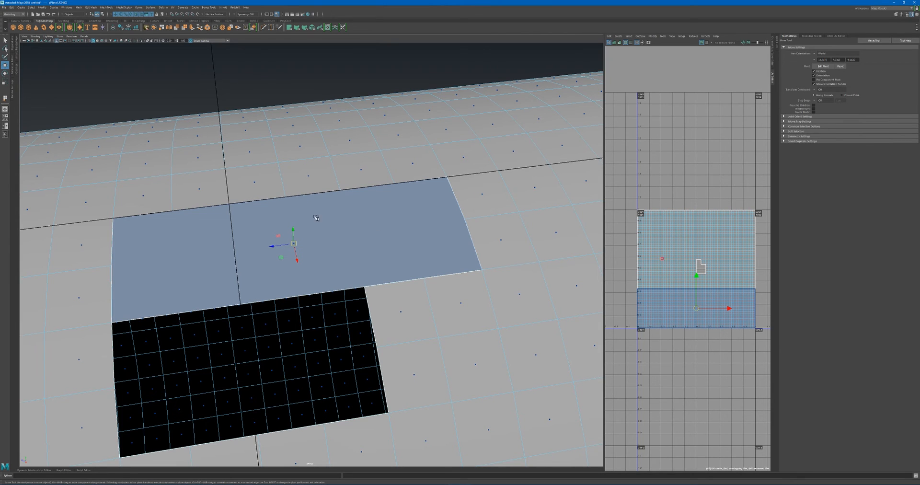
{"action": "mouse_move", "coordinate": [445, 255]}
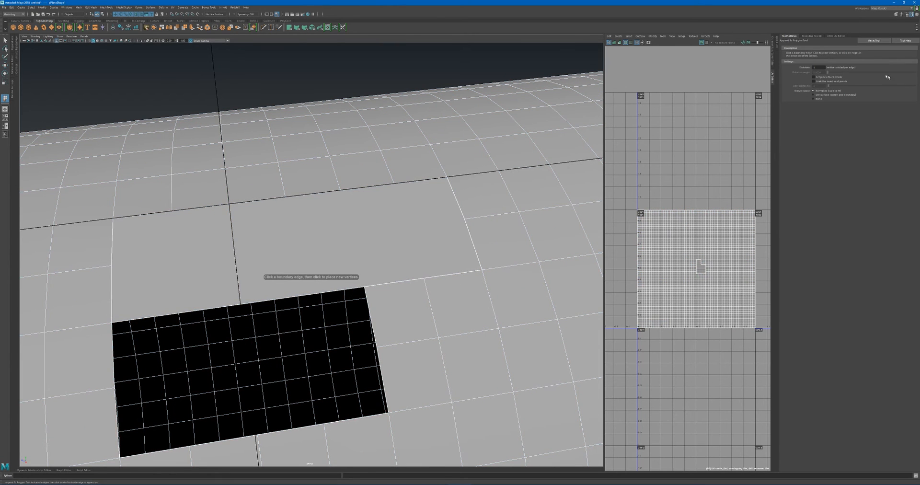
{"action": "mouse_move", "coordinate": [430, 240]}
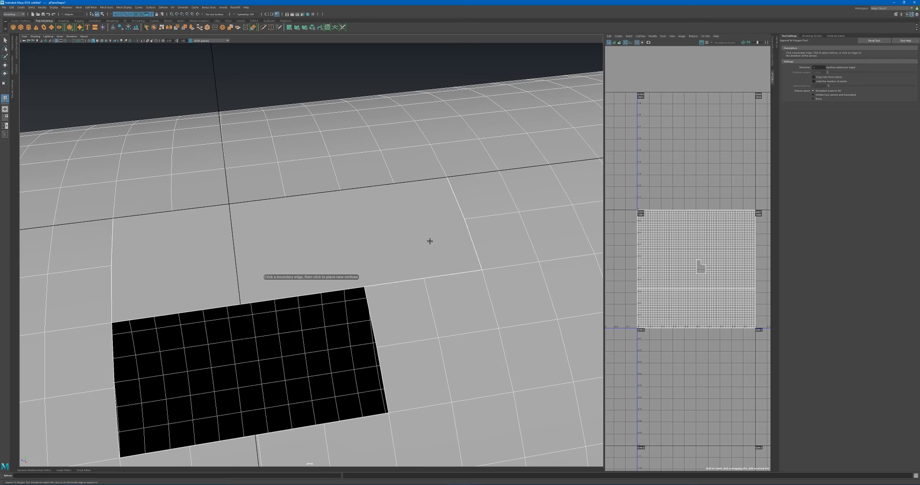
{"action": "mouse_move", "coordinate": [616, 212]}
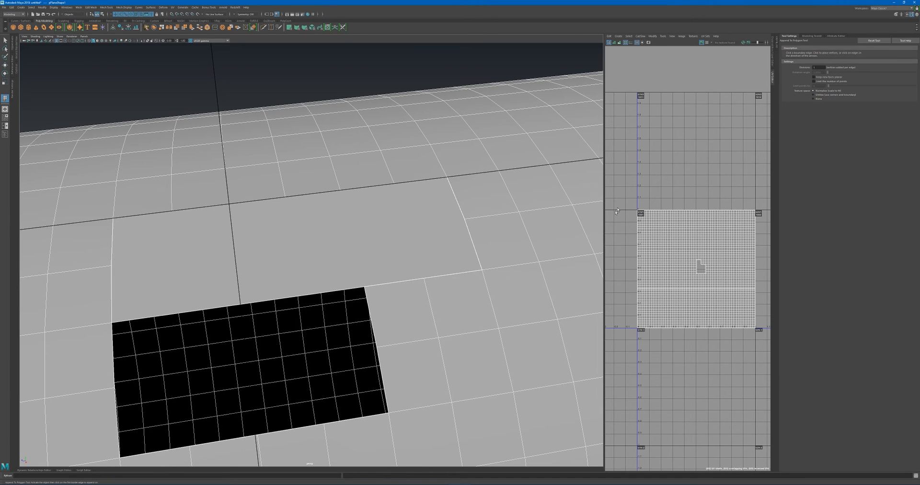
{"action": "mouse_move", "coordinate": [468, 182]}
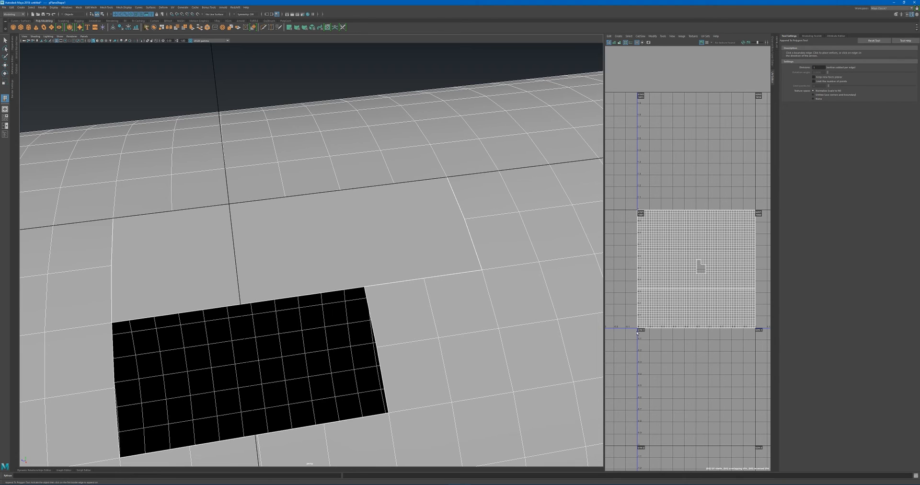
{"action": "mouse_move", "coordinate": [709, 319]}
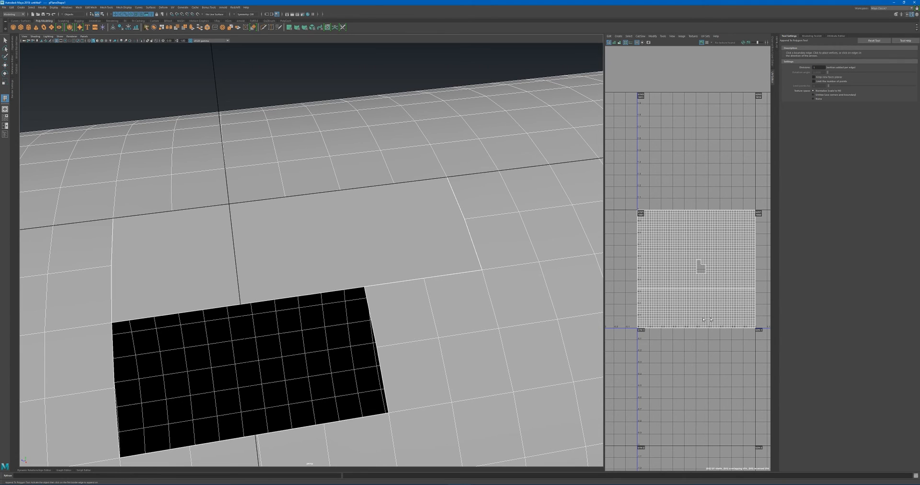
{"action": "mouse_move", "coordinate": [326, 222]}
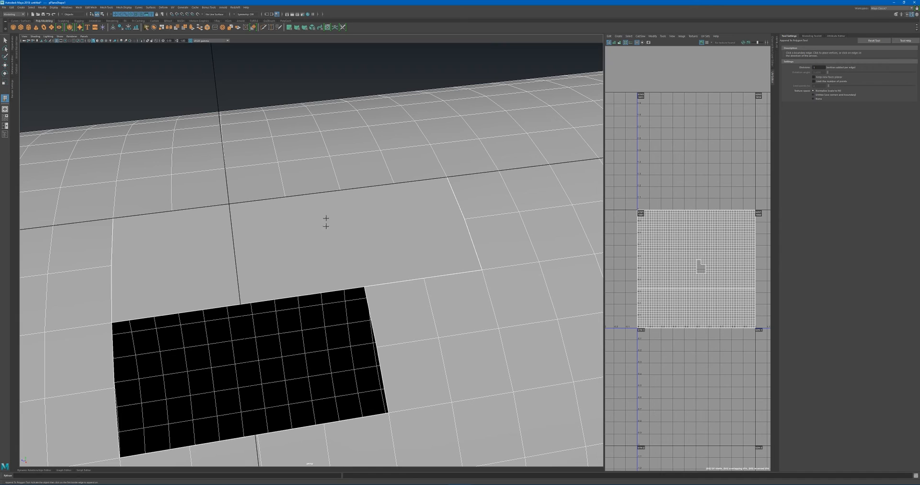
Assign the existing blinn checker material to the plane and display textures.
{"action": "right_click", "coordinate": [326, 222]}
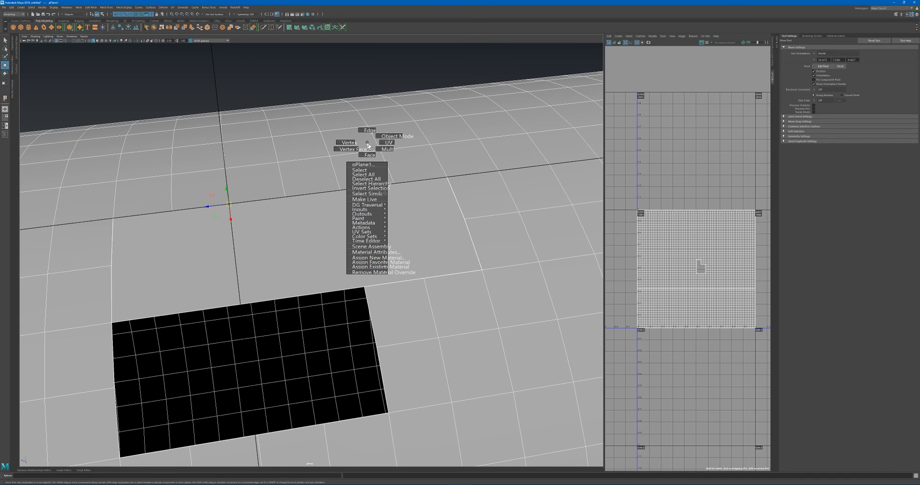
{"action": "mouse_move", "coordinate": [366, 267]}
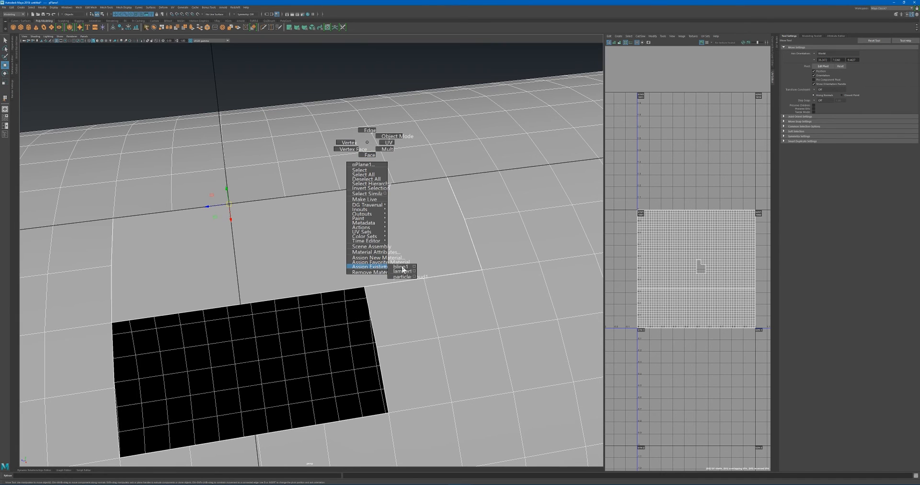
{"action": "left_click", "coordinate": [402, 266]}
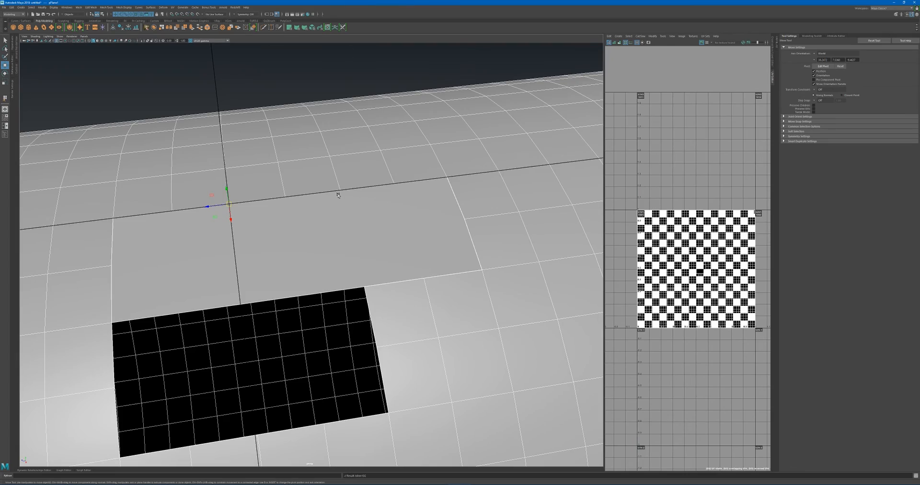
{"action": "key", "text": "6"}
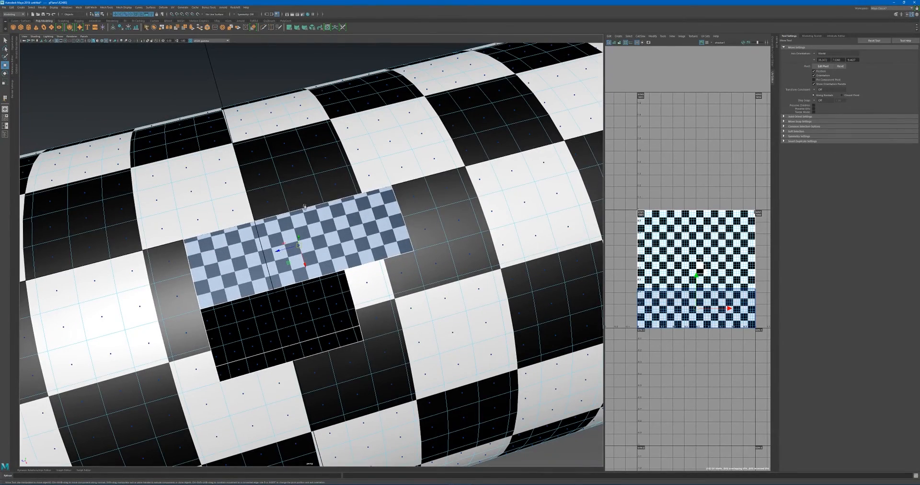
{"action": "mouse_move", "coordinate": [313, 121]}
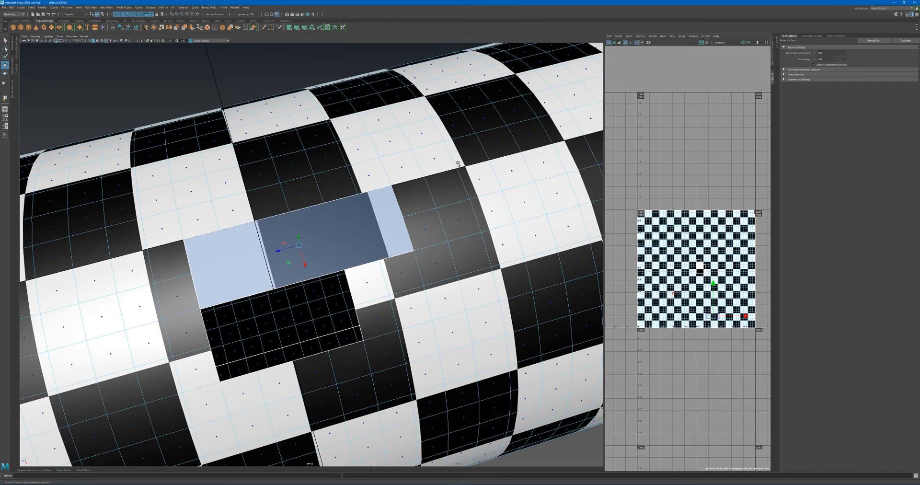
{"action": "mouse_move", "coordinate": [575, 237]}
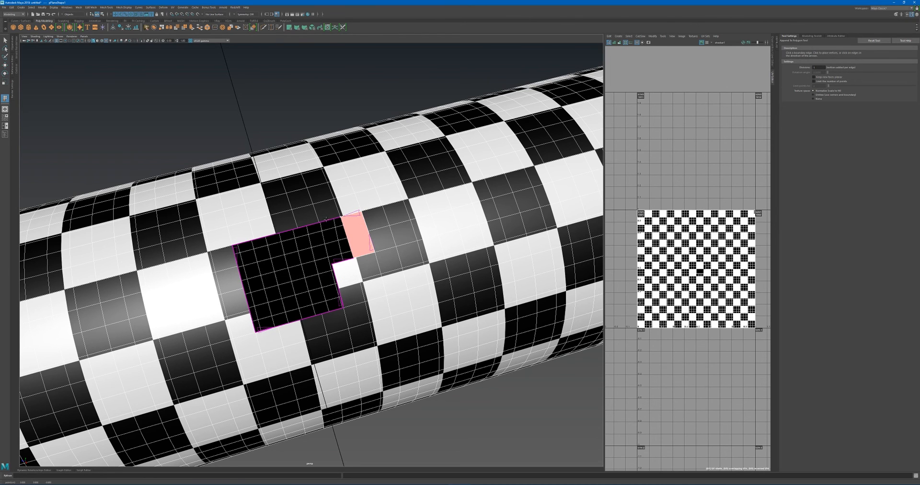
{"action": "mouse_move", "coordinate": [322, 222]}
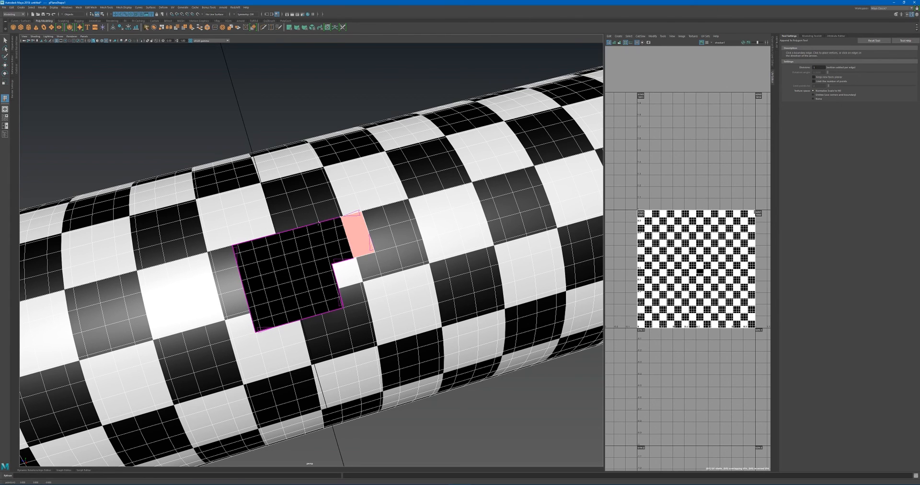
Place the next fill vertex to widen the preview triangle across the hole's upper part.
{"action": "left_click", "coordinate": [282, 231]}
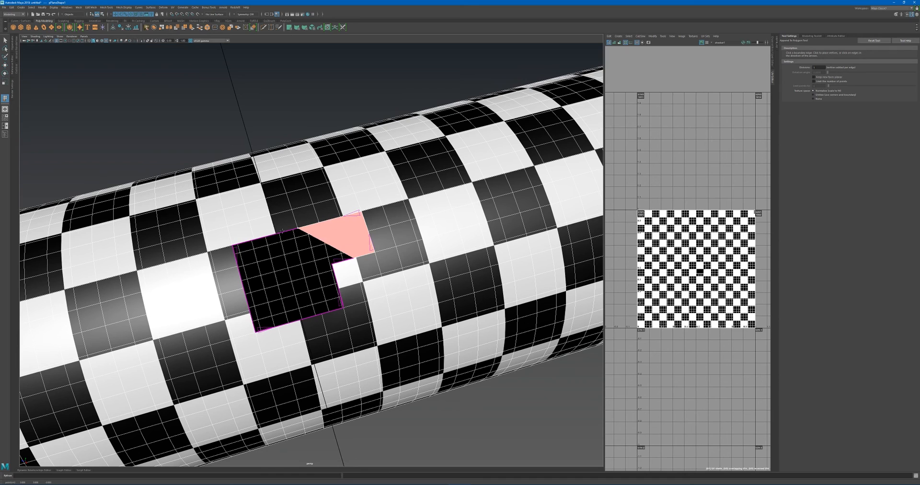